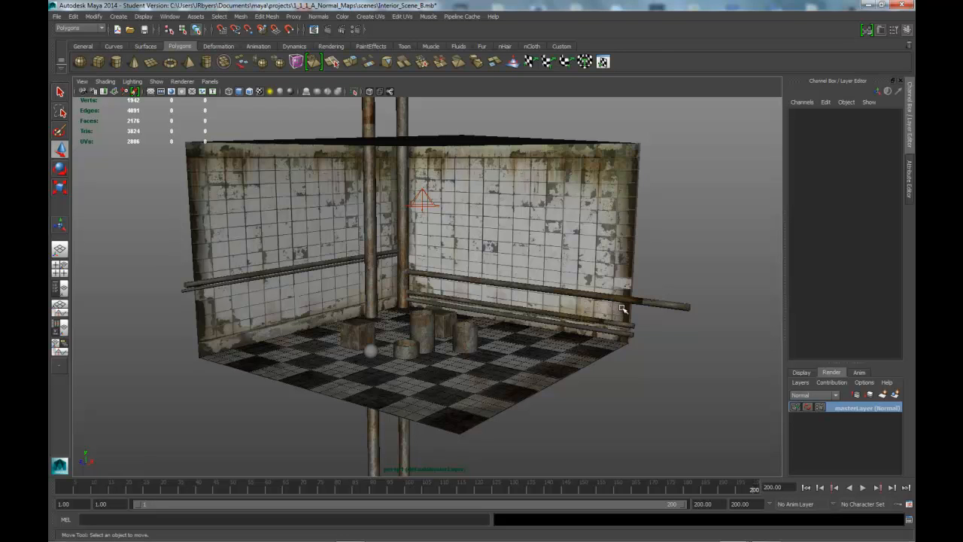
pyautogui.moveTo(738, 352)
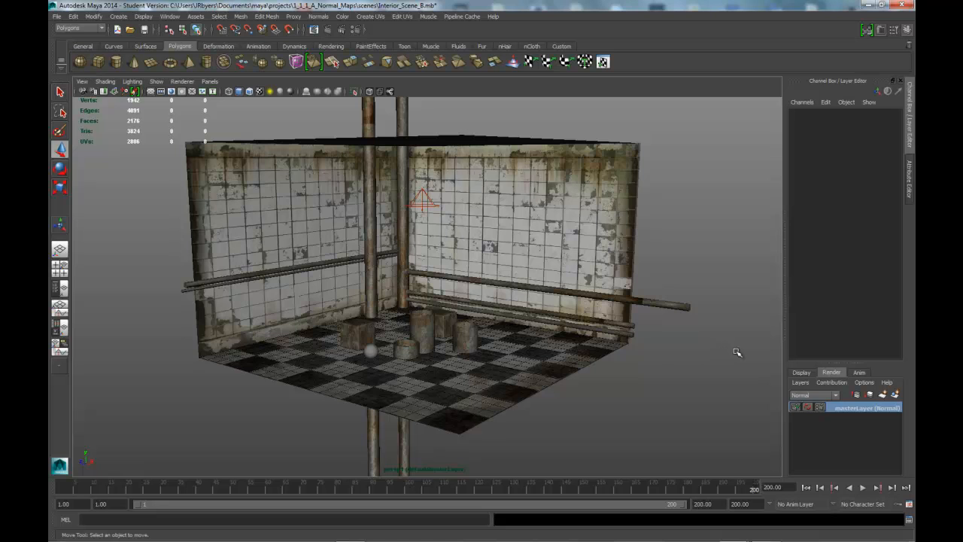
pyautogui.moveTo(786, 375)
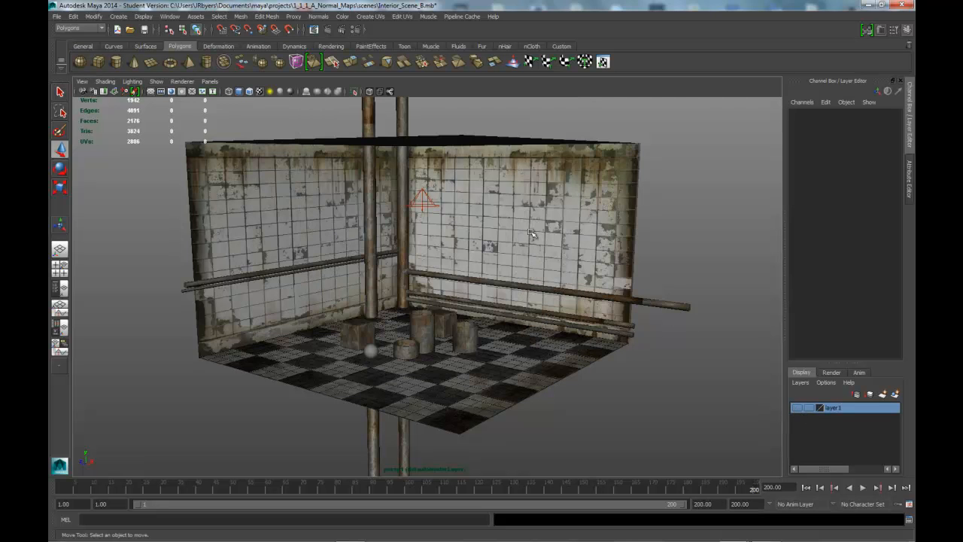
pyautogui.moveTo(827, 421)
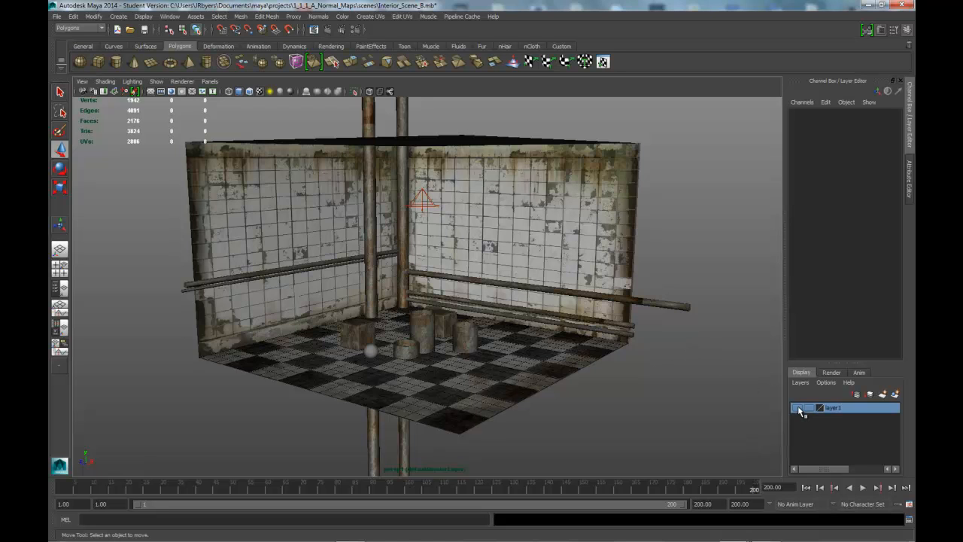
# Toggle layer1's visibility off and back on
pyautogui.click(834, 406)
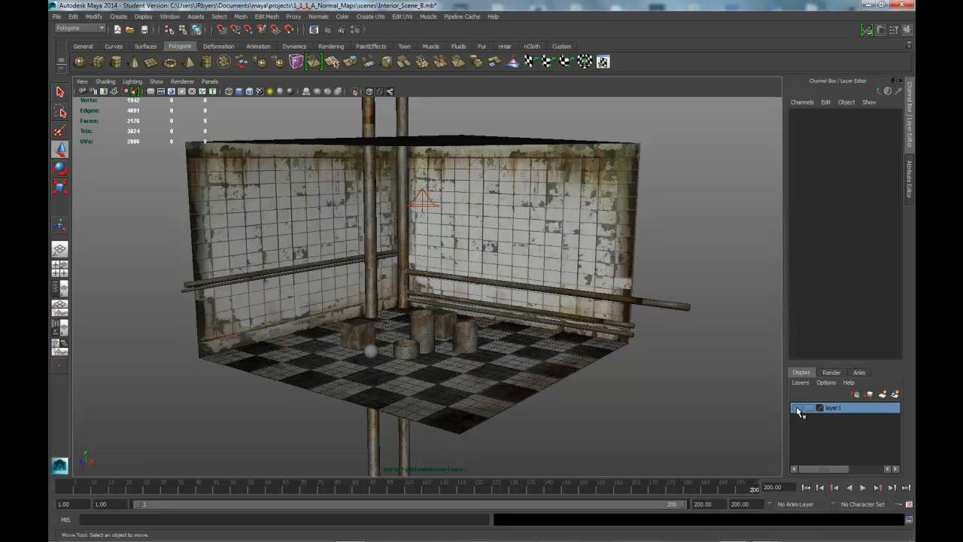
pyautogui.click(831, 372)
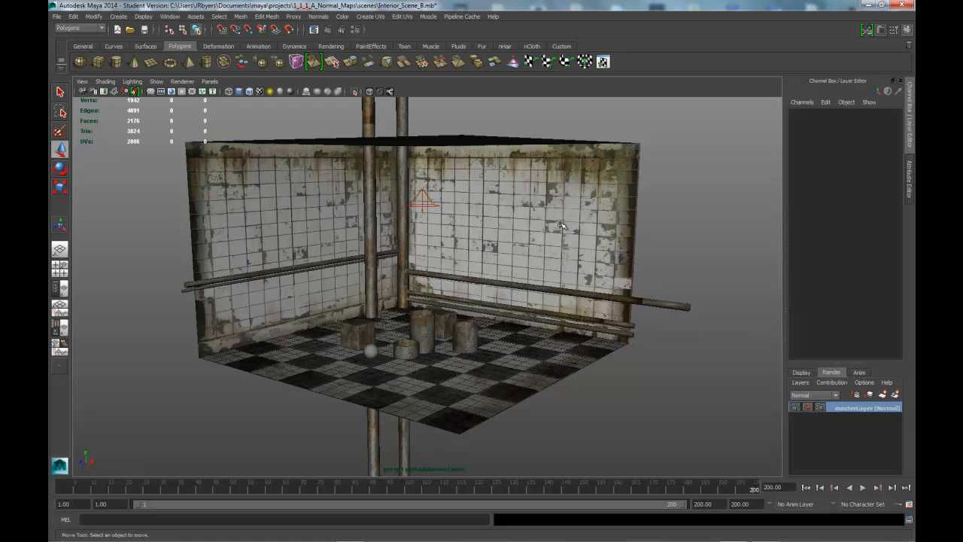
pyautogui.moveTo(620, 149)
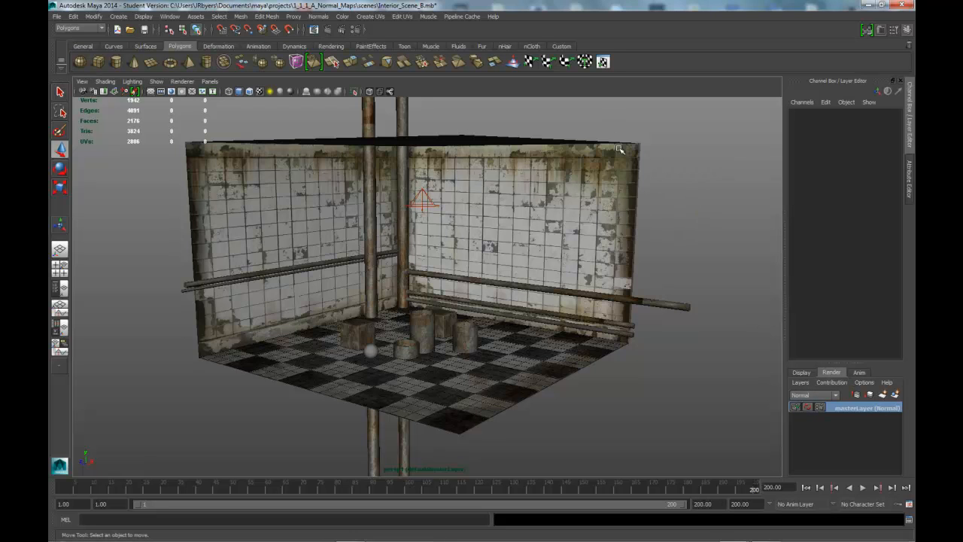
pyautogui.moveTo(710, 186)
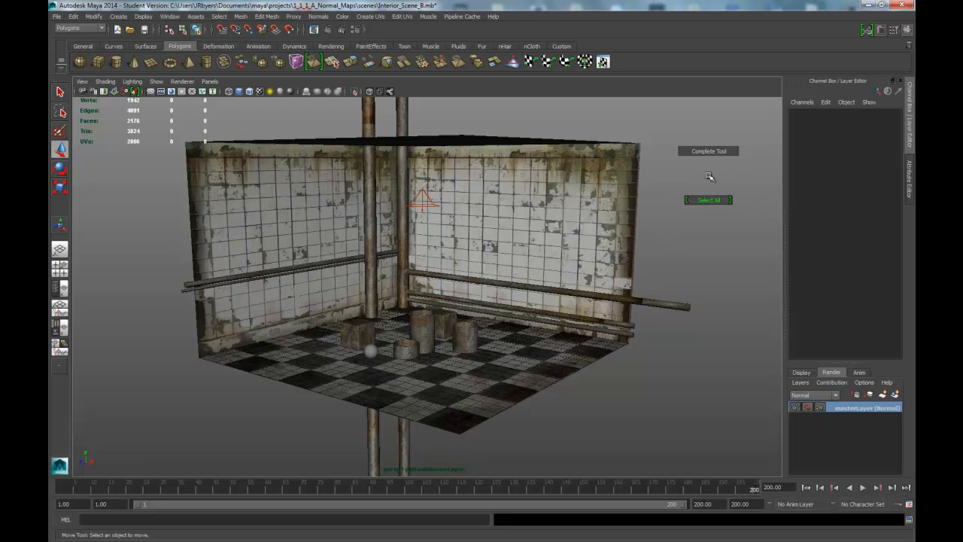
# Select all scene objects and create a new render layer, layer2, from them
pyautogui.click(708, 199)
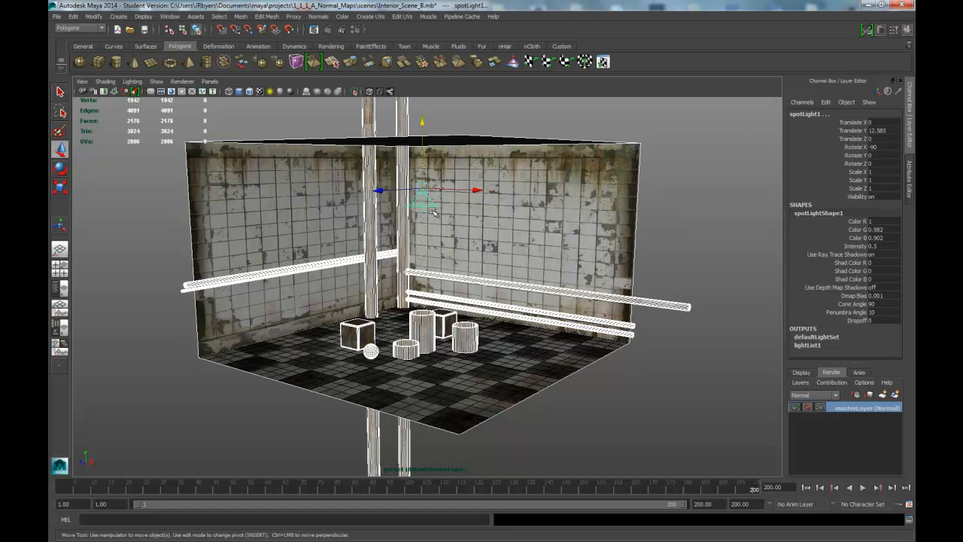
pyautogui.click(423, 199)
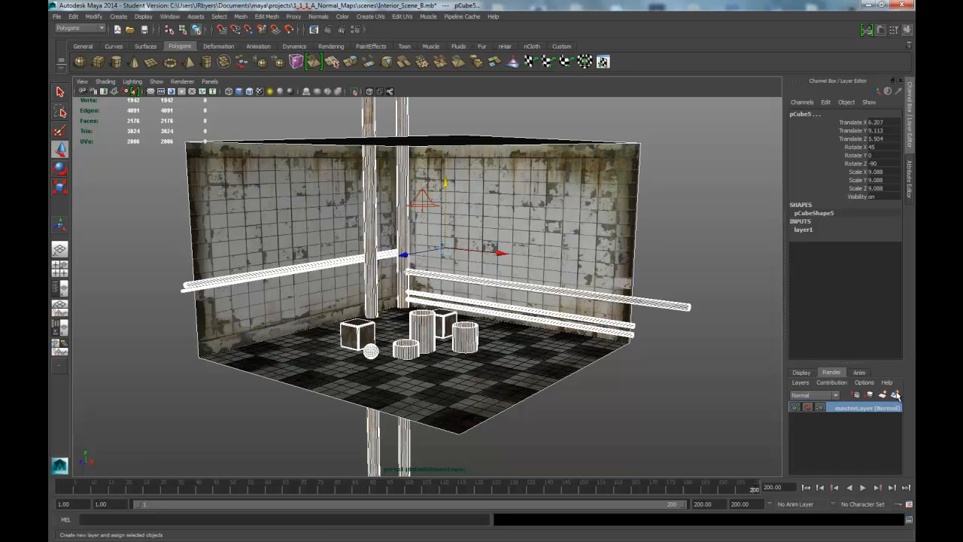
pyautogui.moveTo(897, 395)
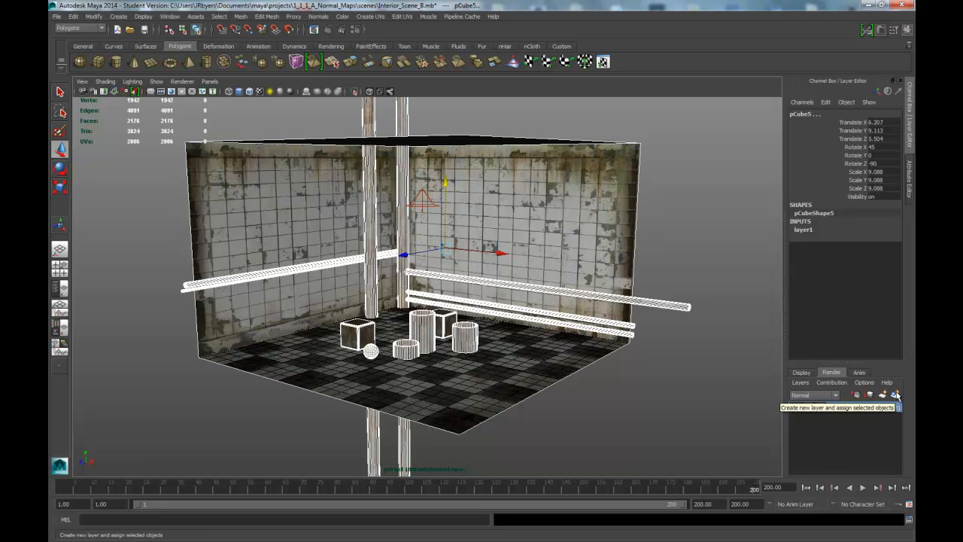
pyautogui.click(895, 394)
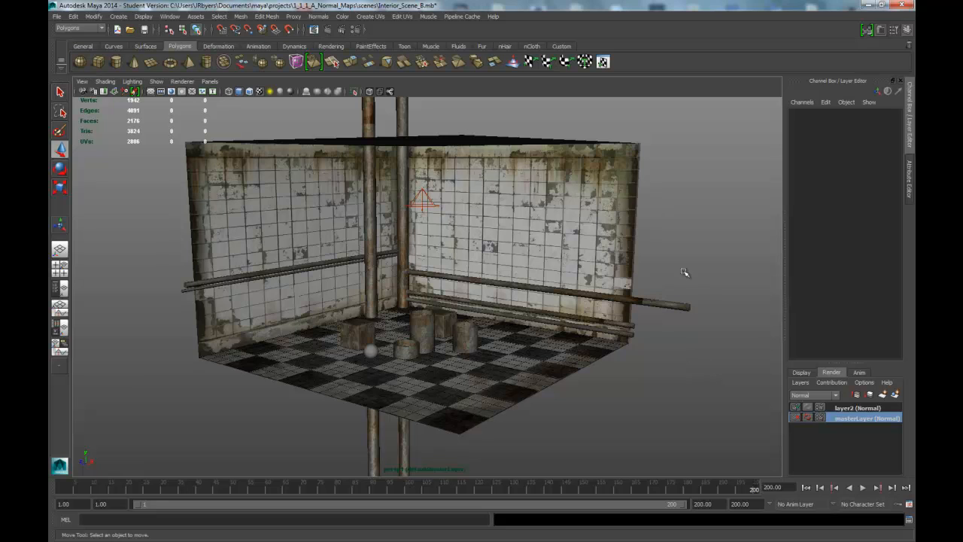
# Rename the layer2 render layer to AO
pyautogui.click(858, 407)
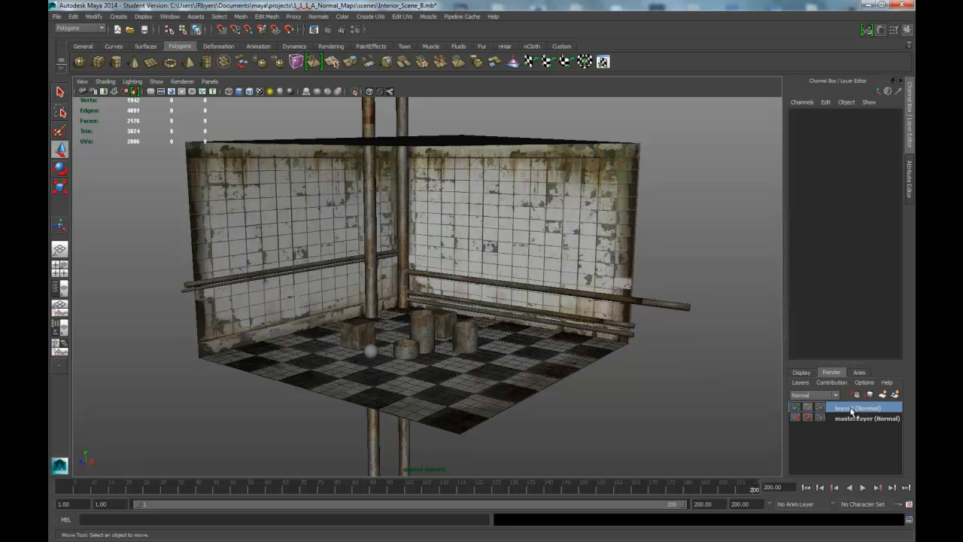
pyautogui.doubleClick(856, 406)
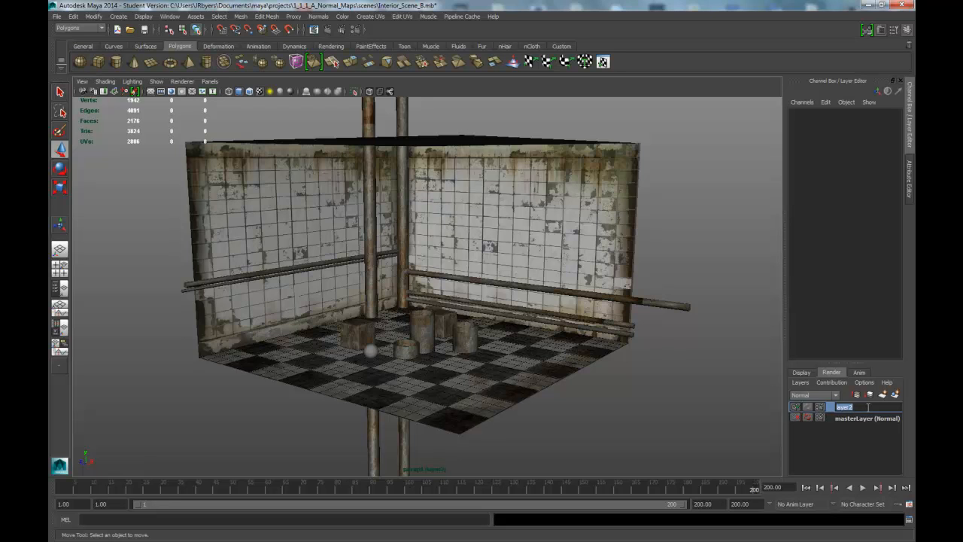
pyautogui.write('AO (Normal')
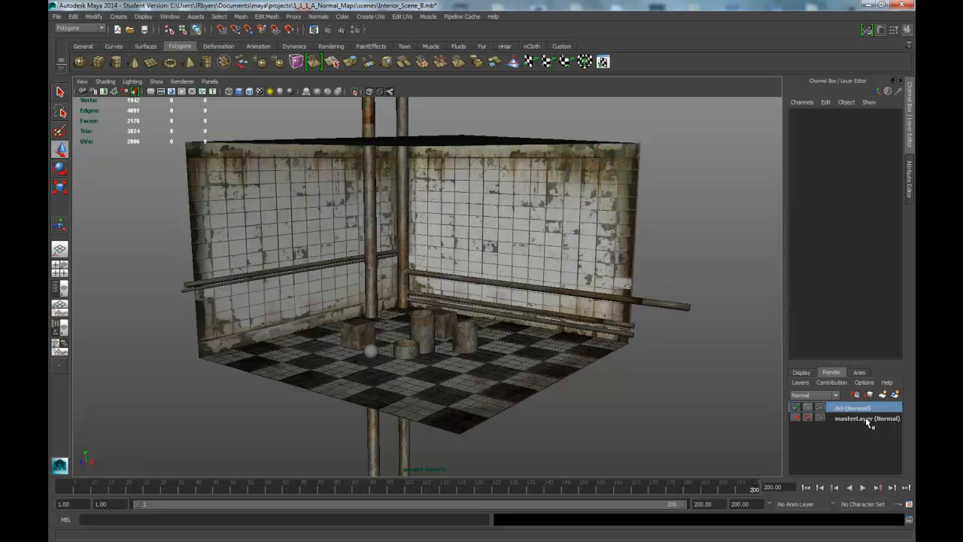
# Bring up the AO layer's attribute settings from its context options
pyautogui.click(855, 406)
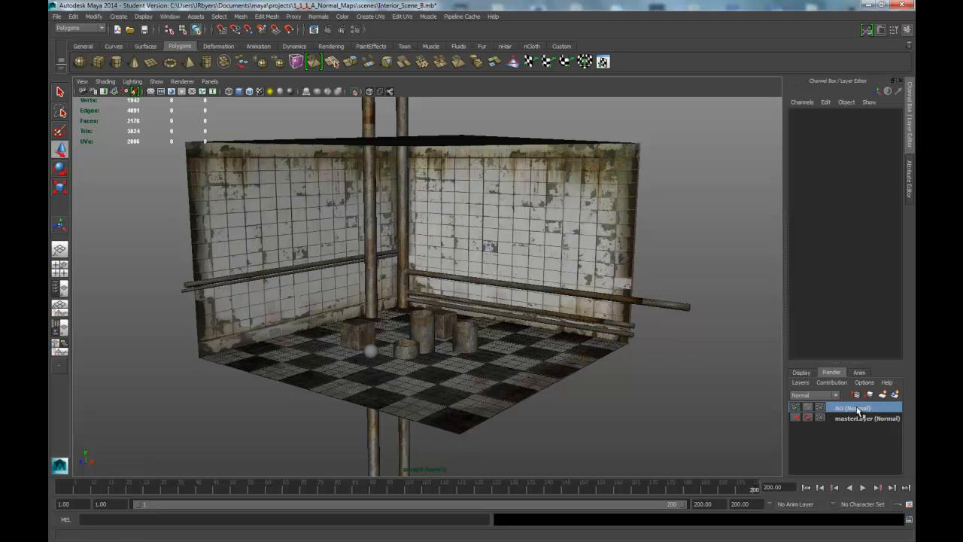
pyautogui.rightClick(855, 408)
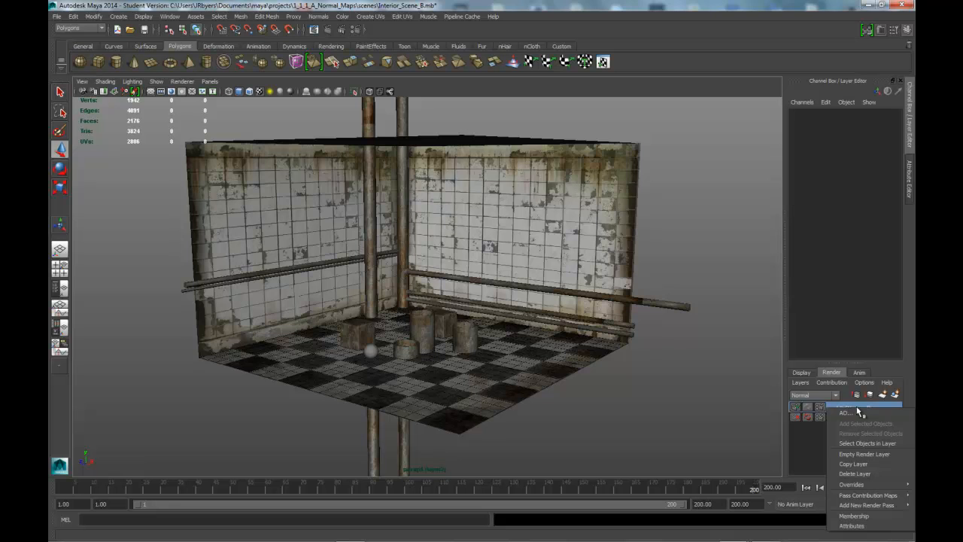
pyautogui.click(846, 412)
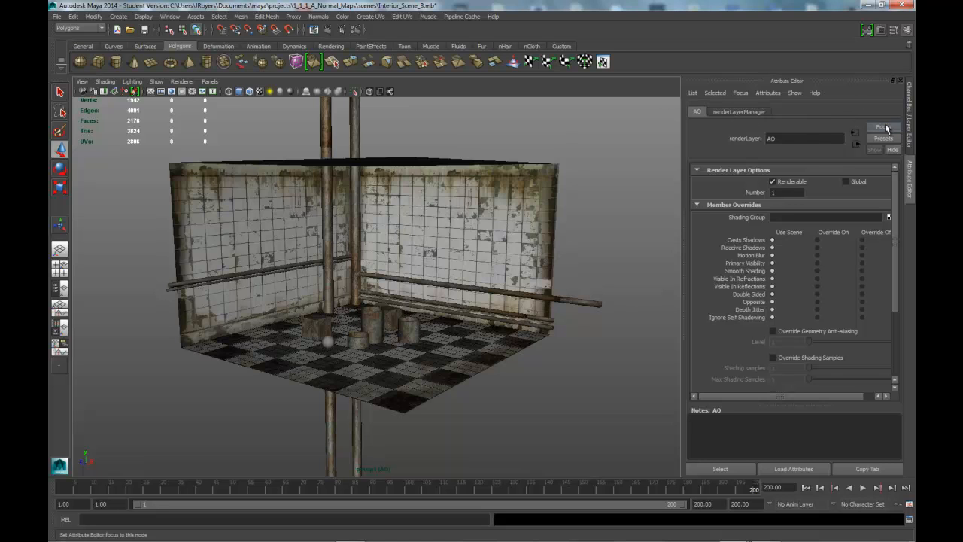
# Show the AO layer's render layer presets list (Occlusion, Diffuse)
pyautogui.click(885, 139)
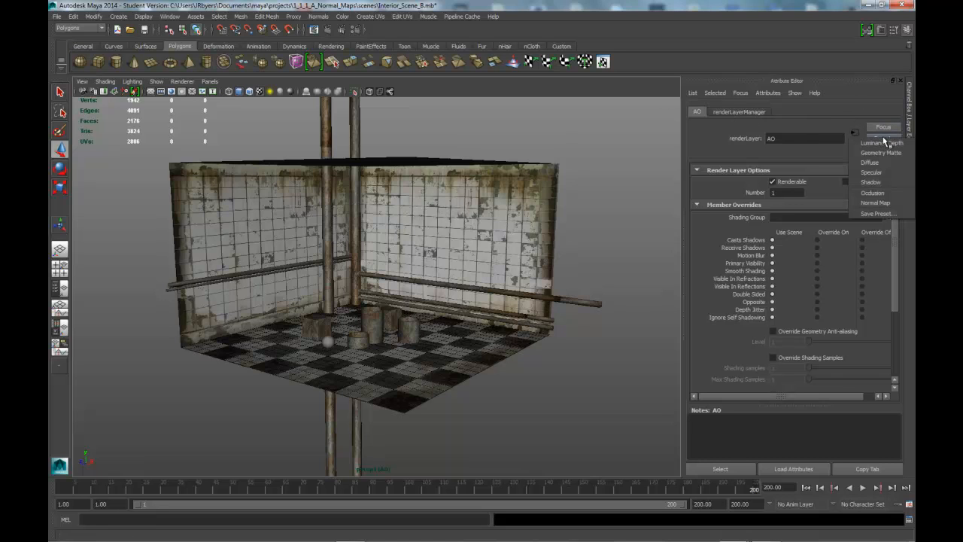
pyautogui.moveTo(873, 193)
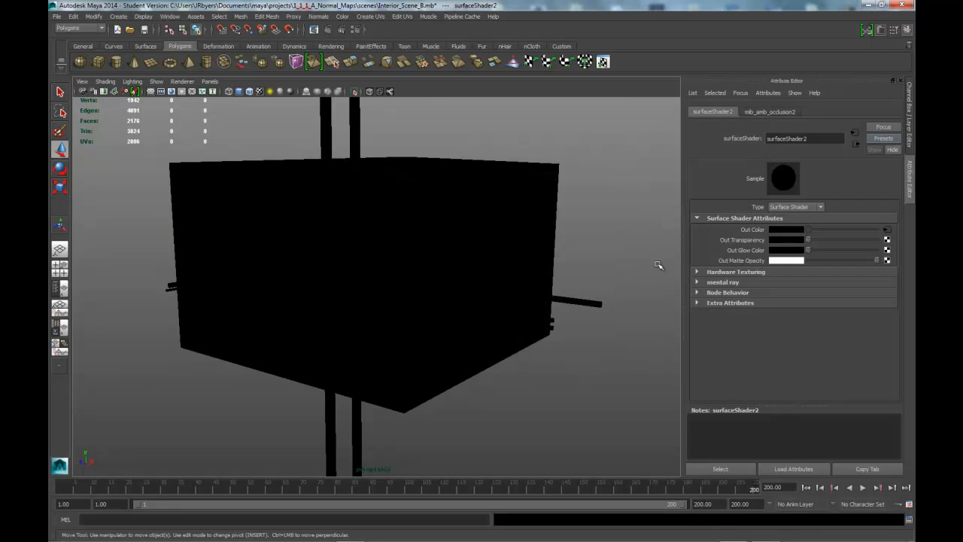
pyautogui.moveTo(431, 241)
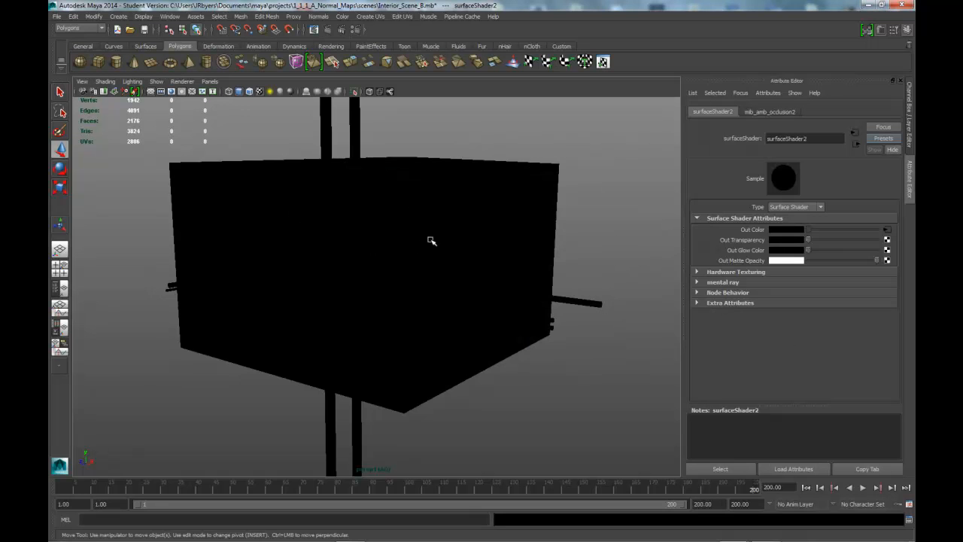
pyautogui.moveTo(665, 311)
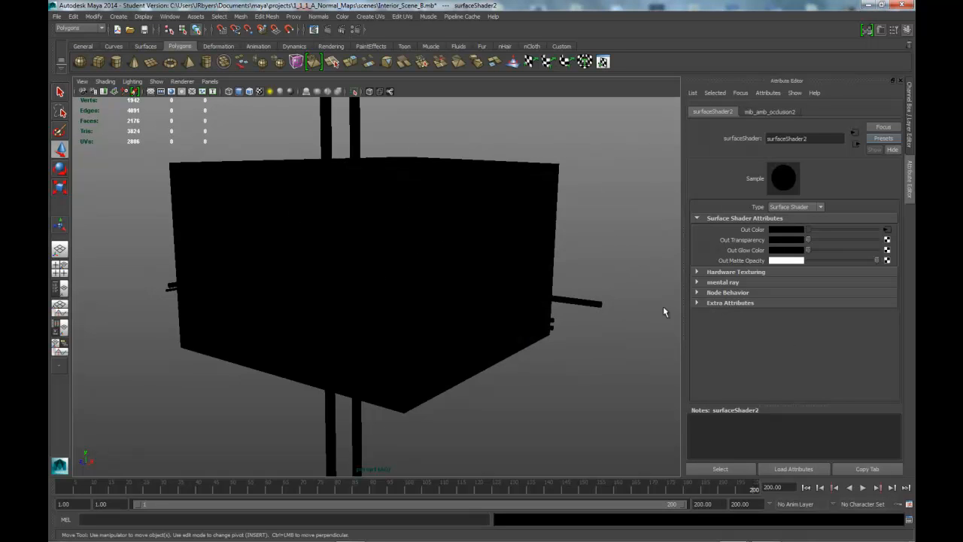
pyautogui.moveTo(523, 286)
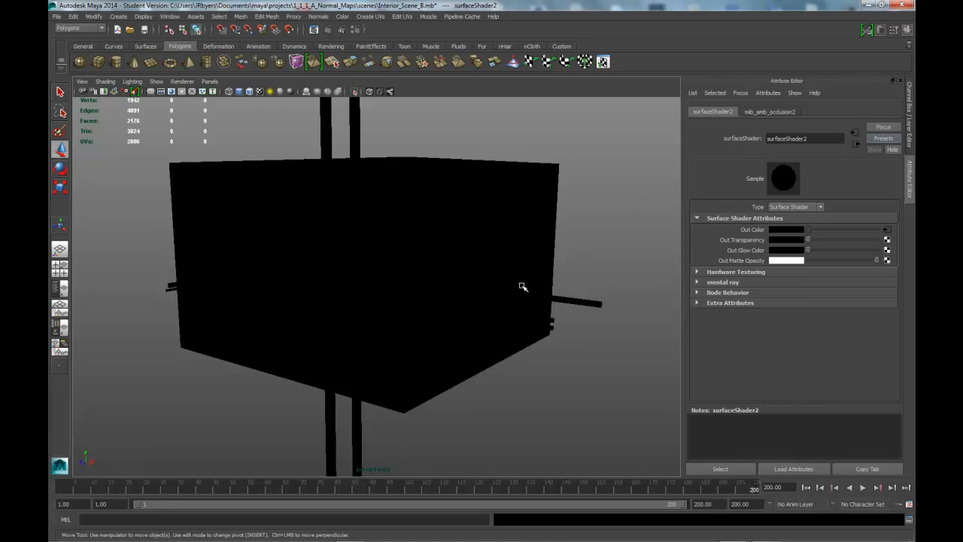
pyautogui.moveTo(893, 232)
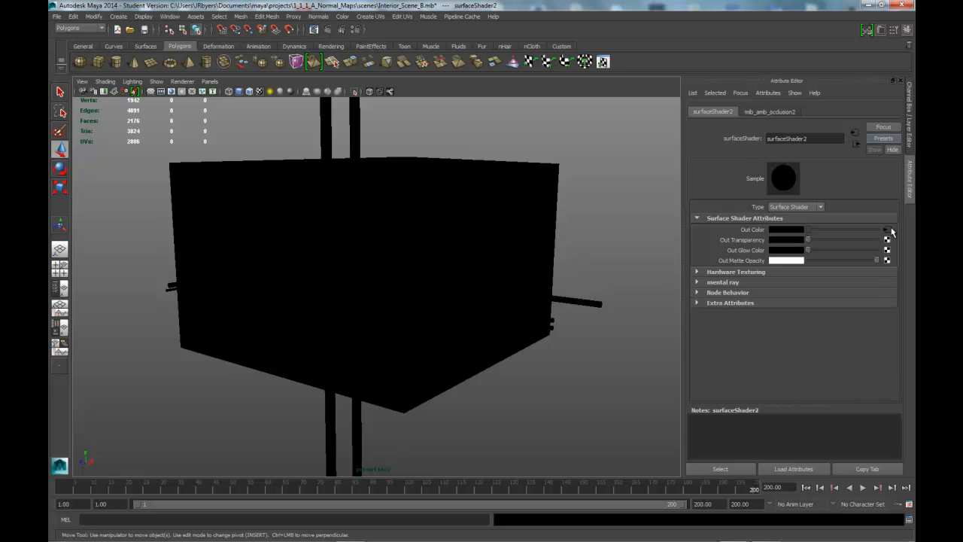
pyautogui.moveTo(891, 232)
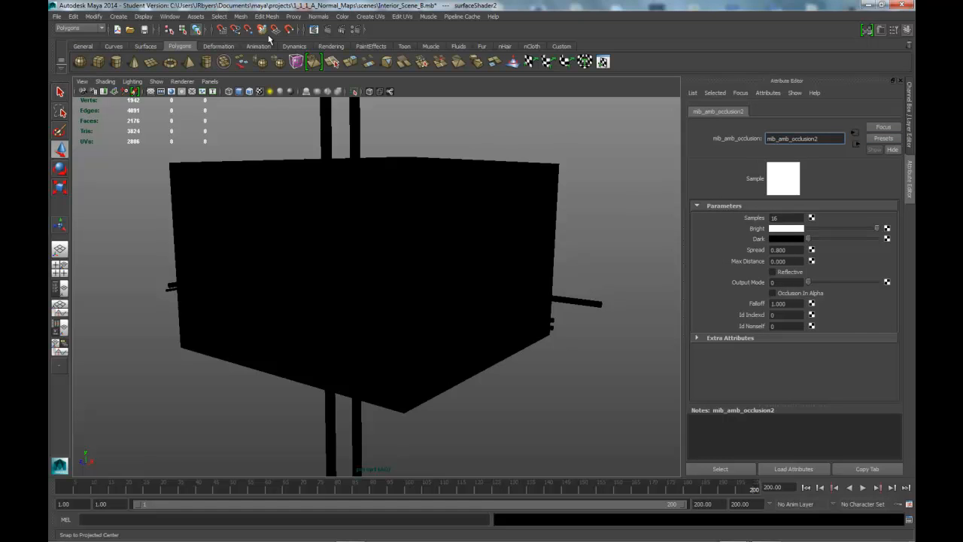
# Review the mib_amb_occlusion2 node and turn on shadow display in the viewport
pyautogui.click(209, 81)
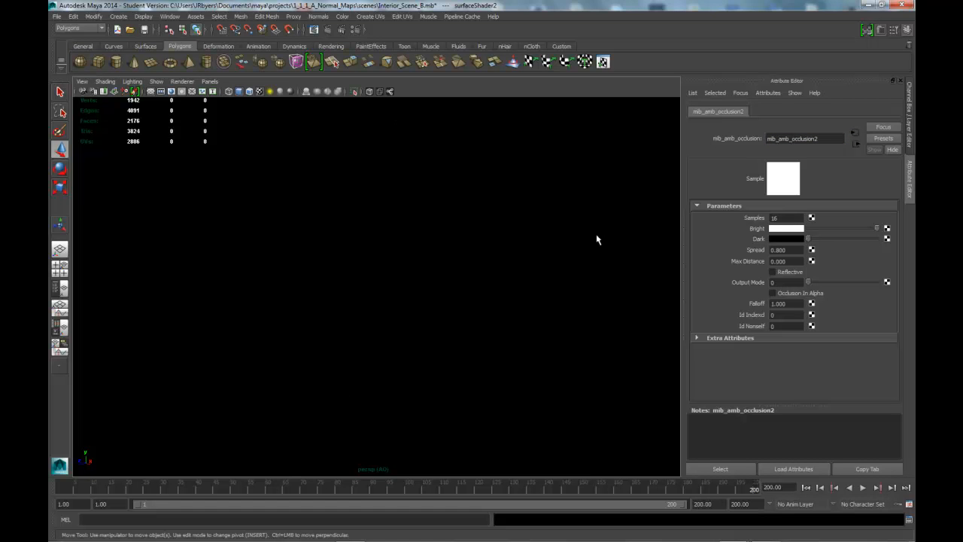
pyautogui.moveTo(780, 72)
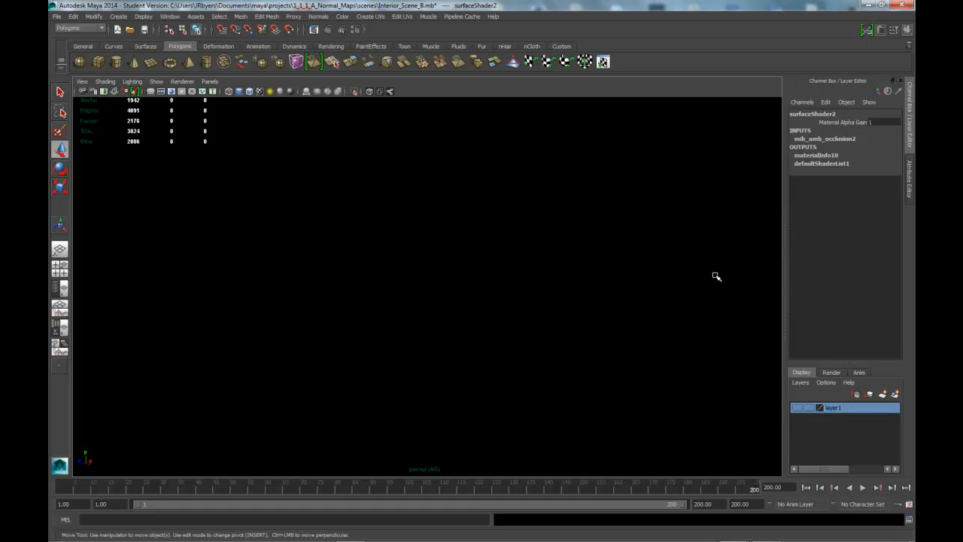
pyautogui.moveTo(737, 293)
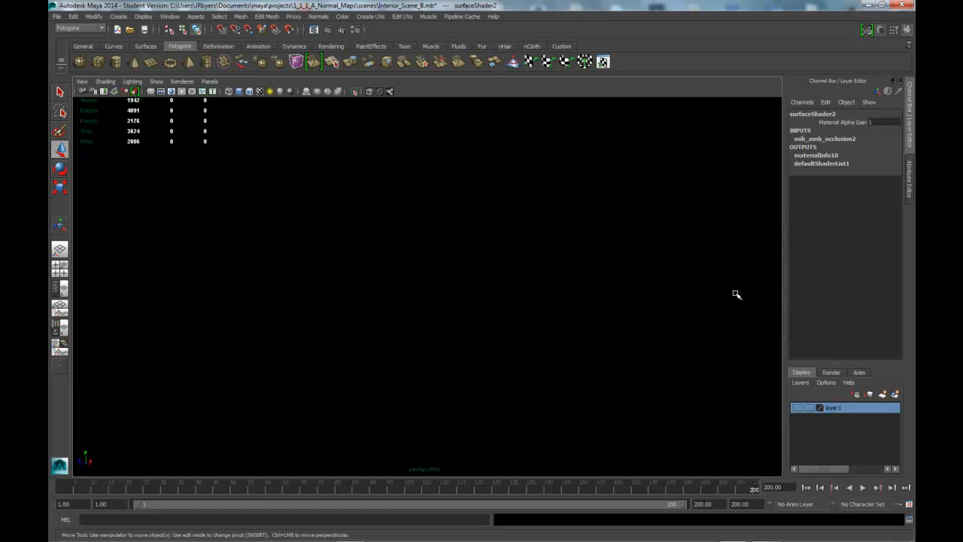
pyautogui.moveTo(343, 106)
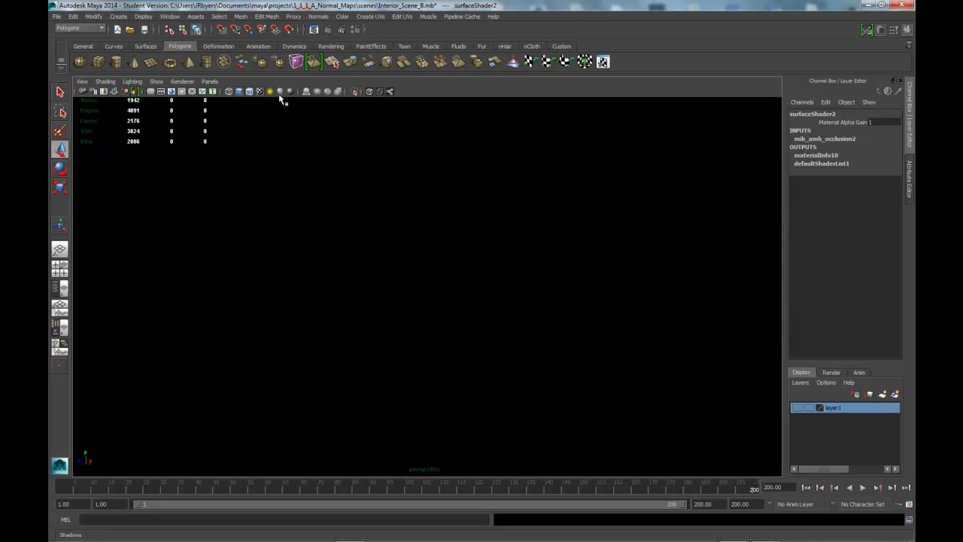
pyautogui.click(249, 92)
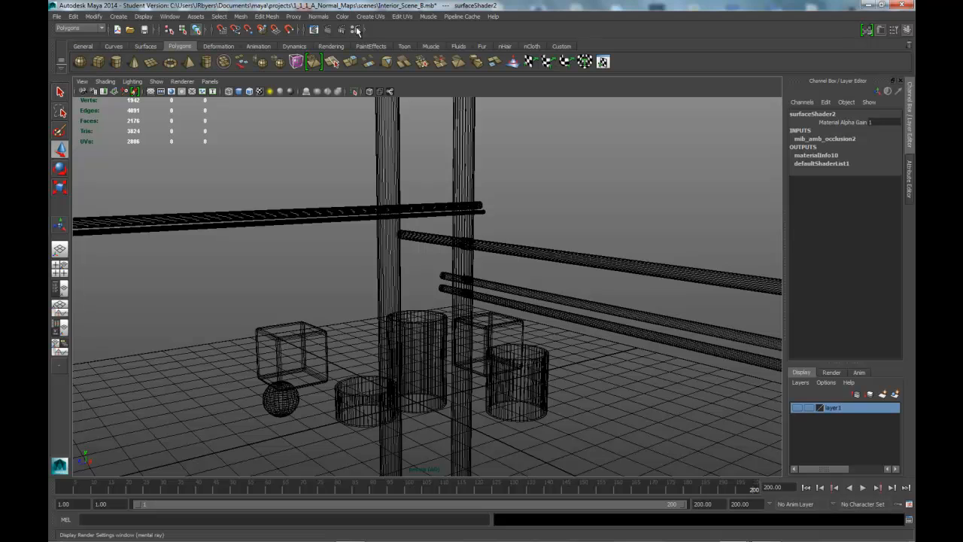
# Review the Indirect Lighting, Quality and Common render settings, then close Render Settings
pyautogui.click(358, 31)
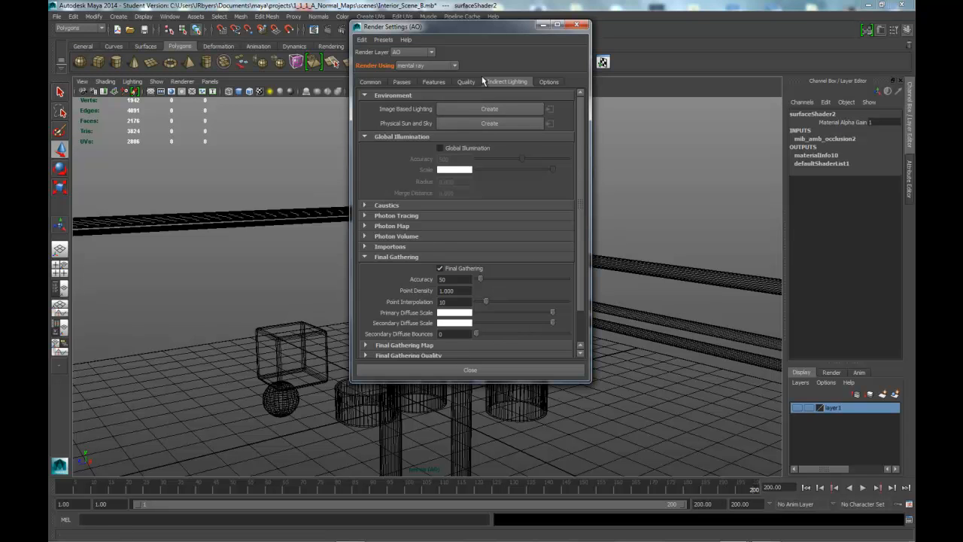
pyautogui.click(467, 81)
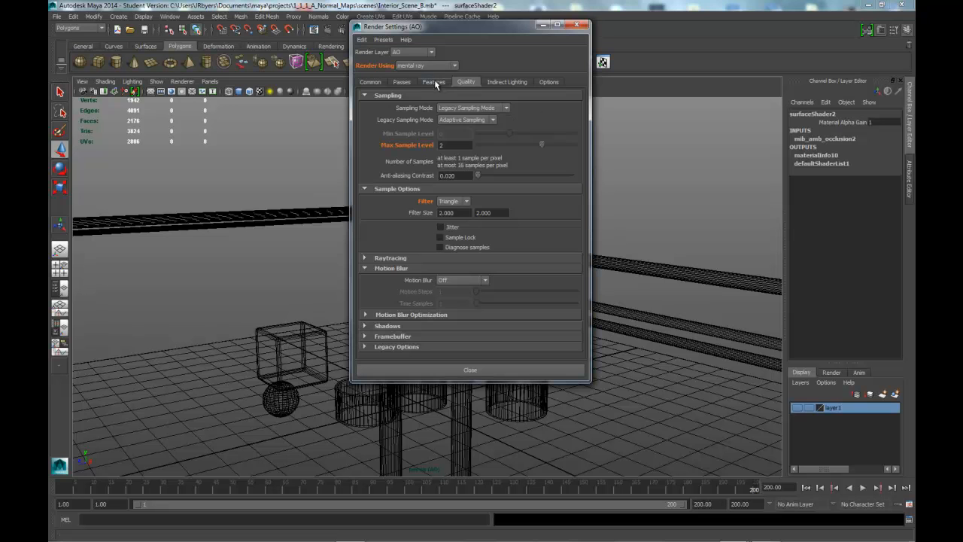
pyautogui.click(370, 81)
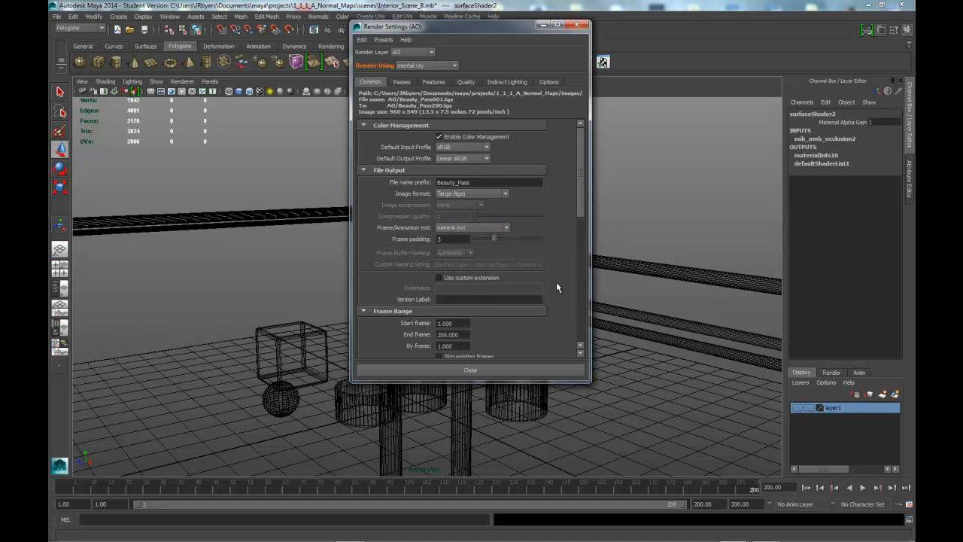
pyautogui.scroll(-3)
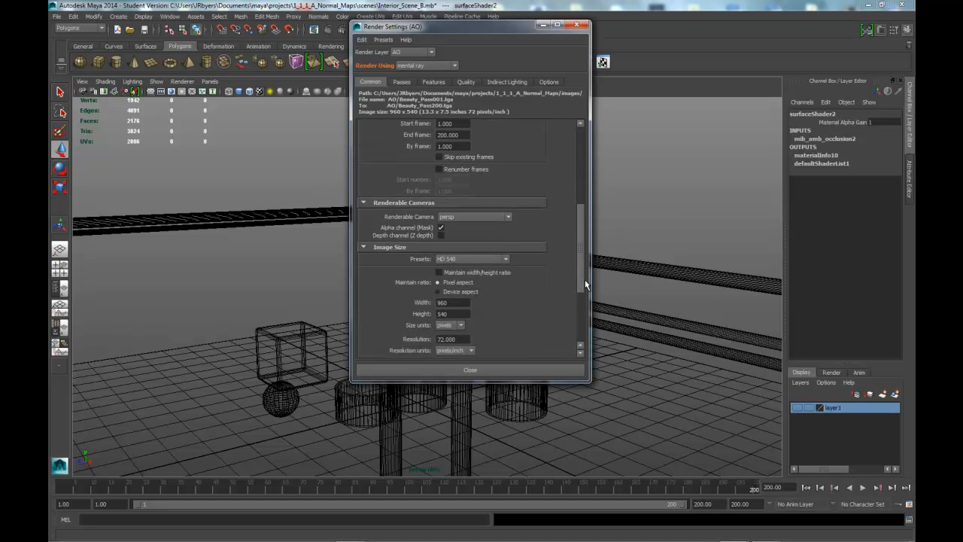
pyautogui.scroll(-3)
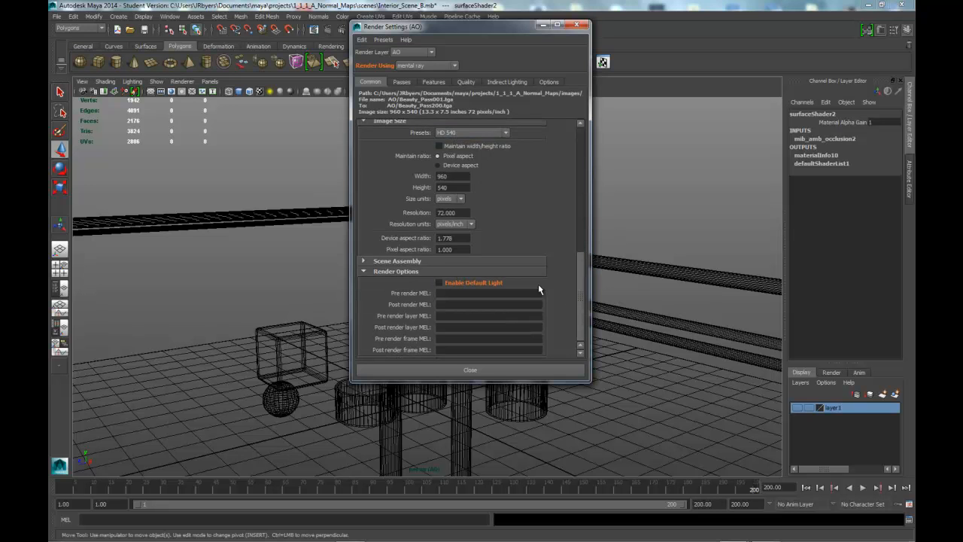
pyautogui.scroll(-3)
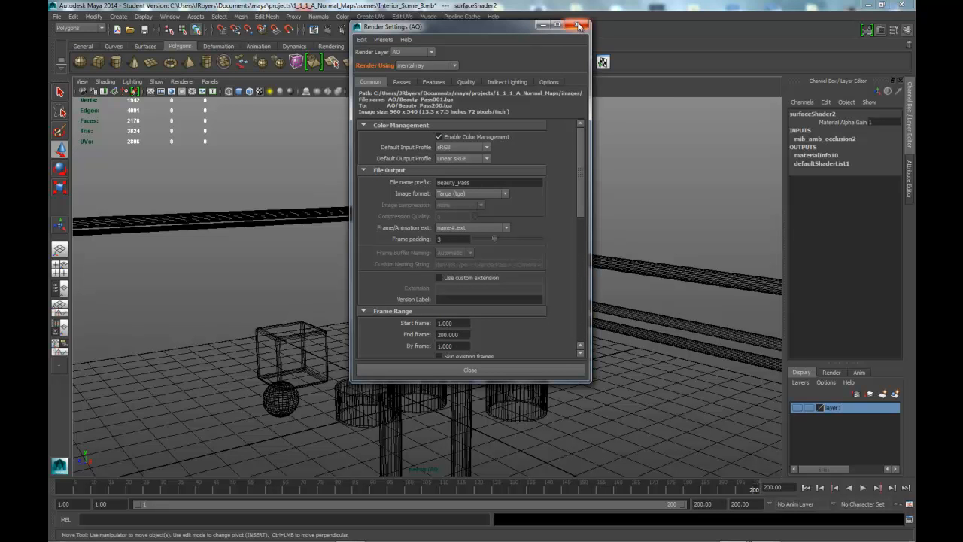
pyautogui.click(578, 25)
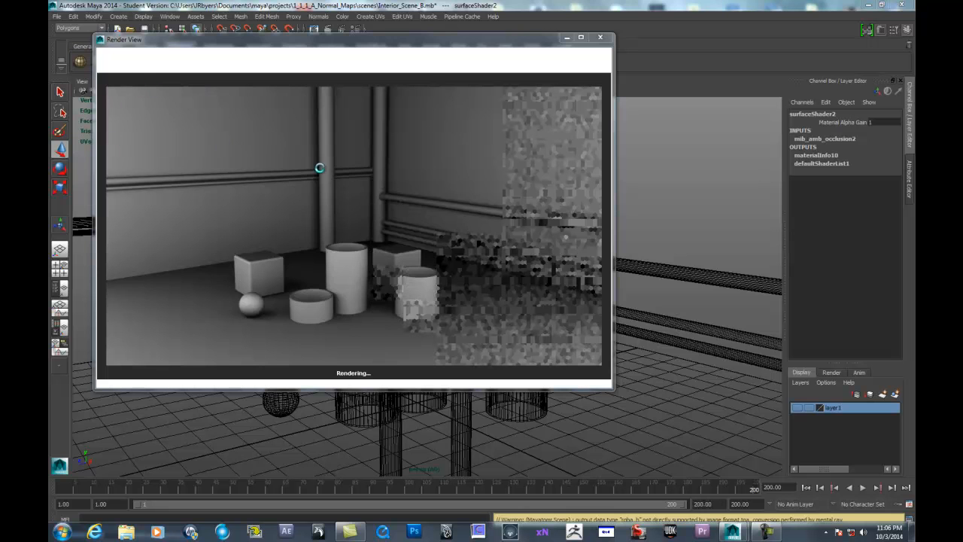
pyautogui.moveTo(199, 228)
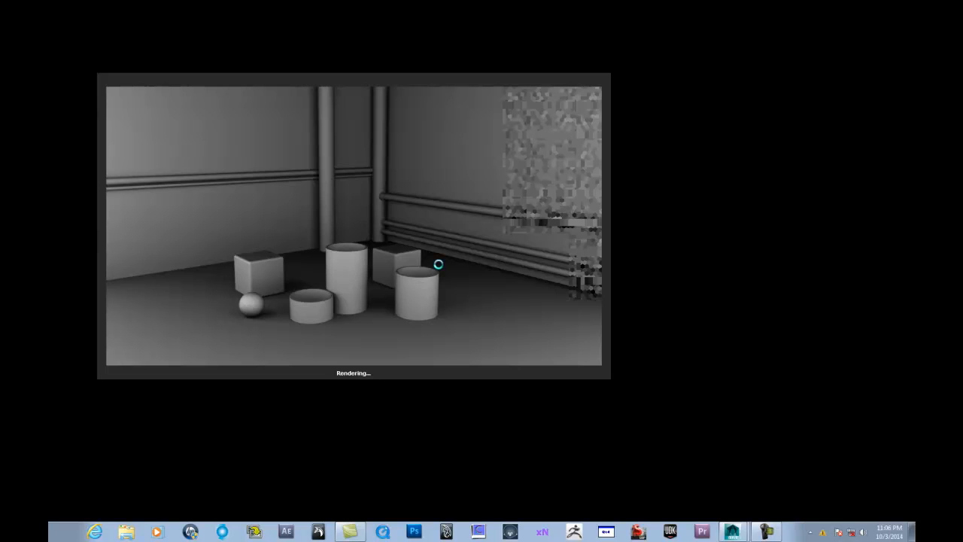
pyautogui.moveTo(824, 484)
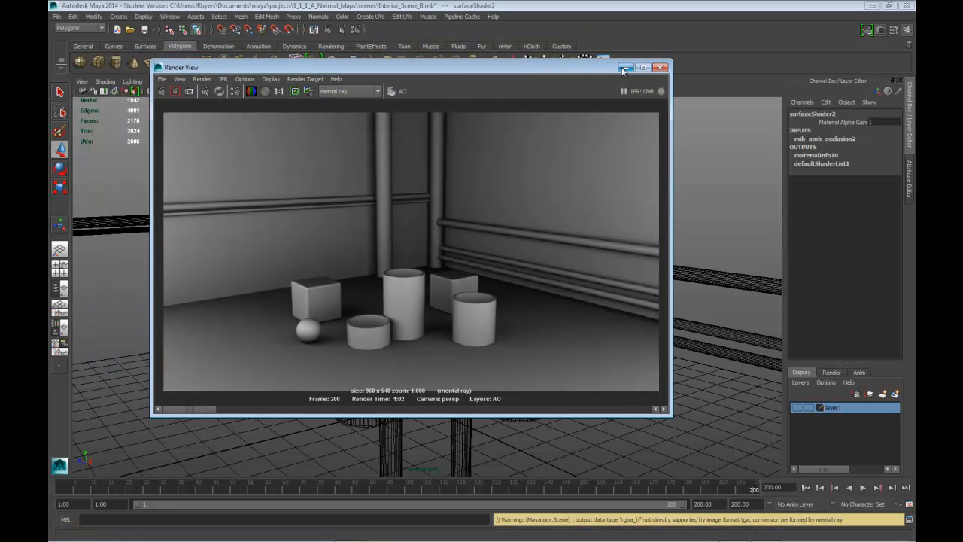
# Close the AO render and reach the pipe's mib_amb_occlusion2 node through surfaceShader2
pyautogui.click(627, 68)
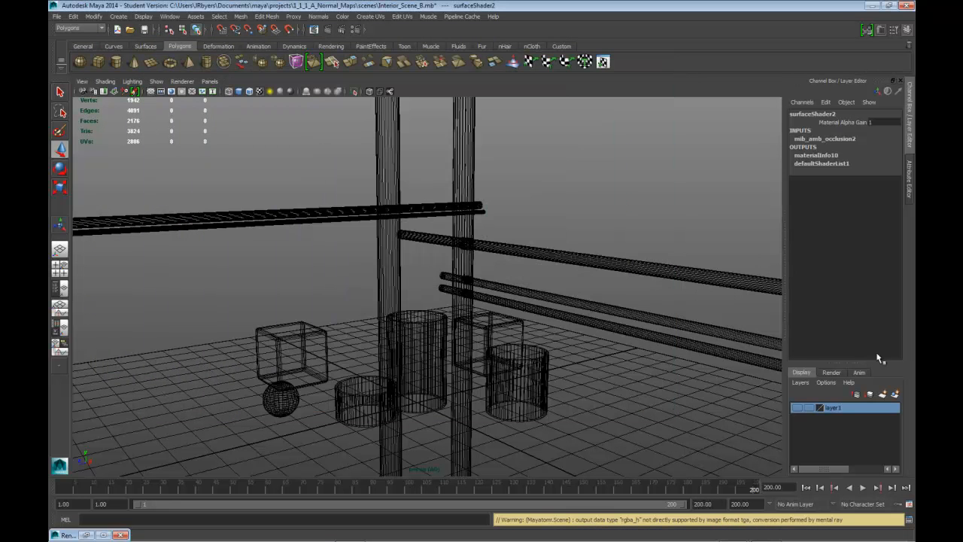
pyautogui.click(831, 371)
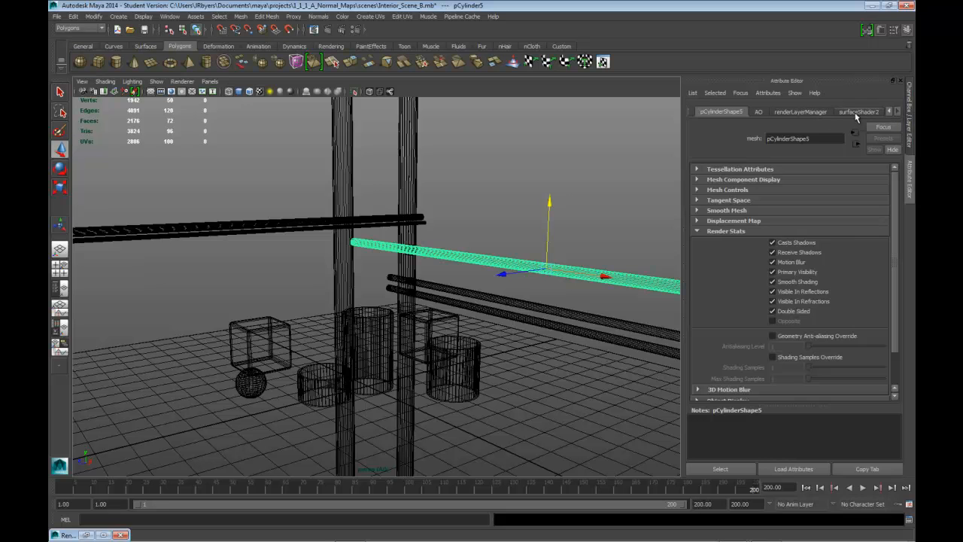
pyautogui.click(858, 111)
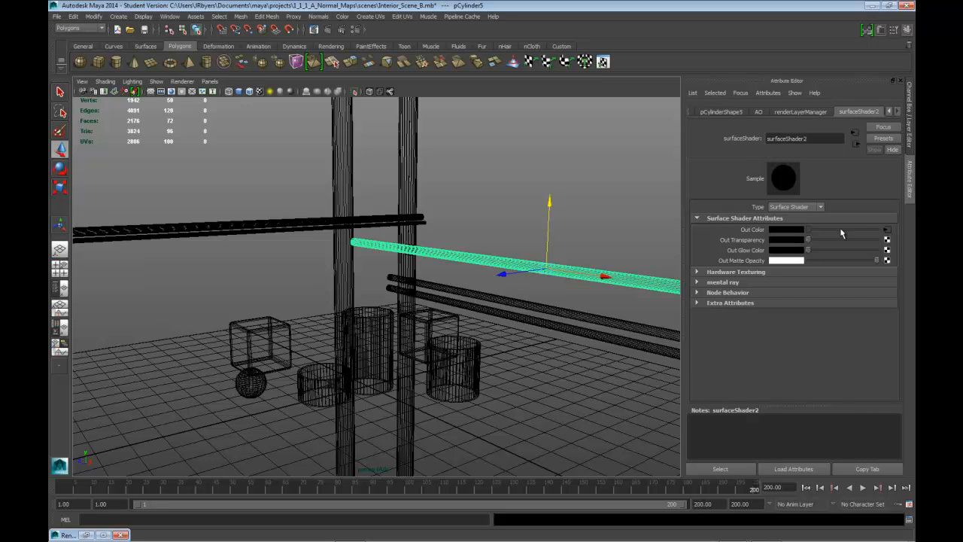
pyautogui.click(717, 112)
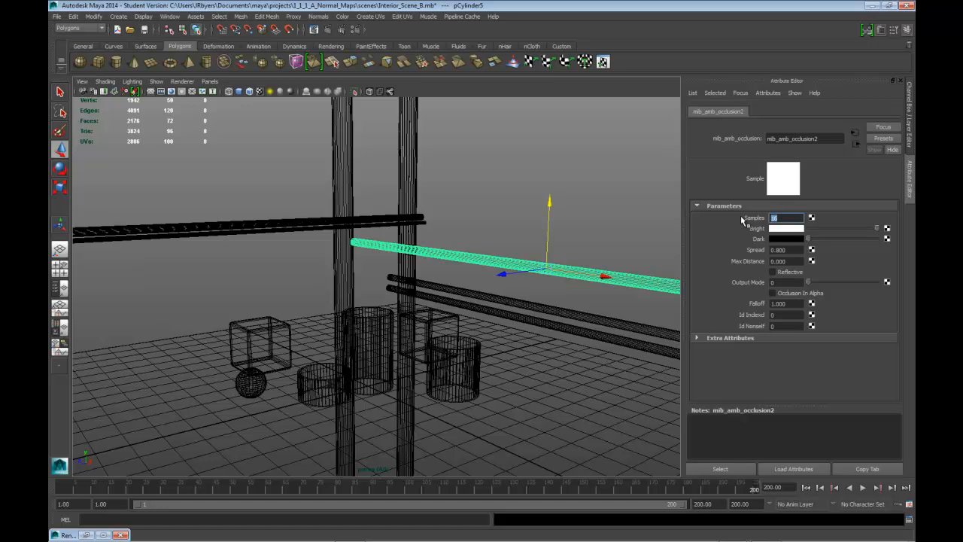
# Set the occlusion shader's Samples to 64
pyautogui.write('64')
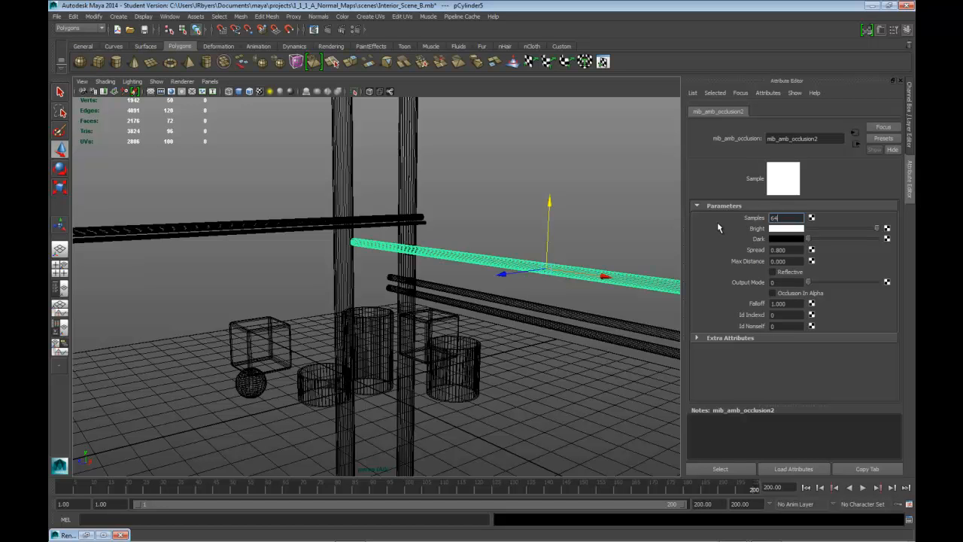
pyautogui.click(785, 262)
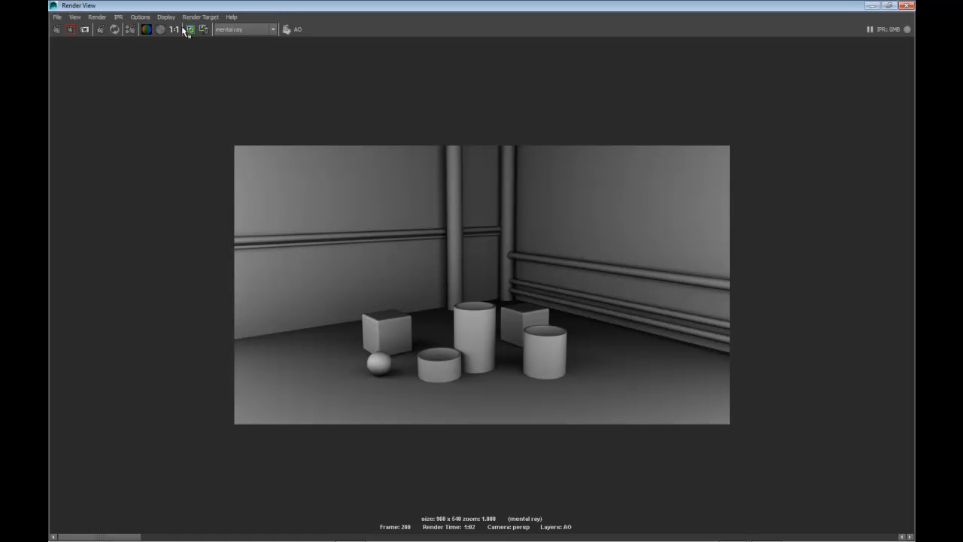
# Set mib_amb_occlusion2's Max Distance to 5.000 and restore the Render View
pyautogui.click(69, 30)
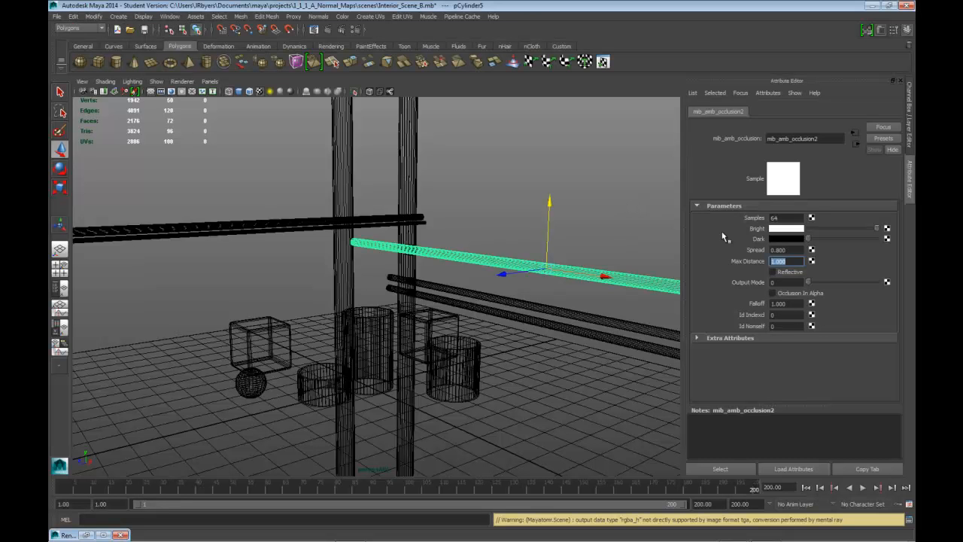
pyautogui.moveTo(760, 256)
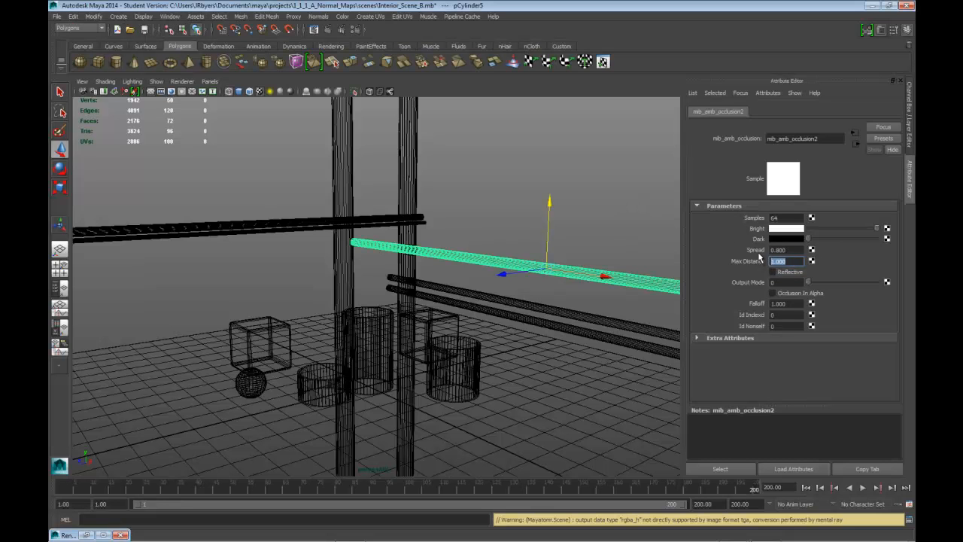
pyautogui.write('5.000')
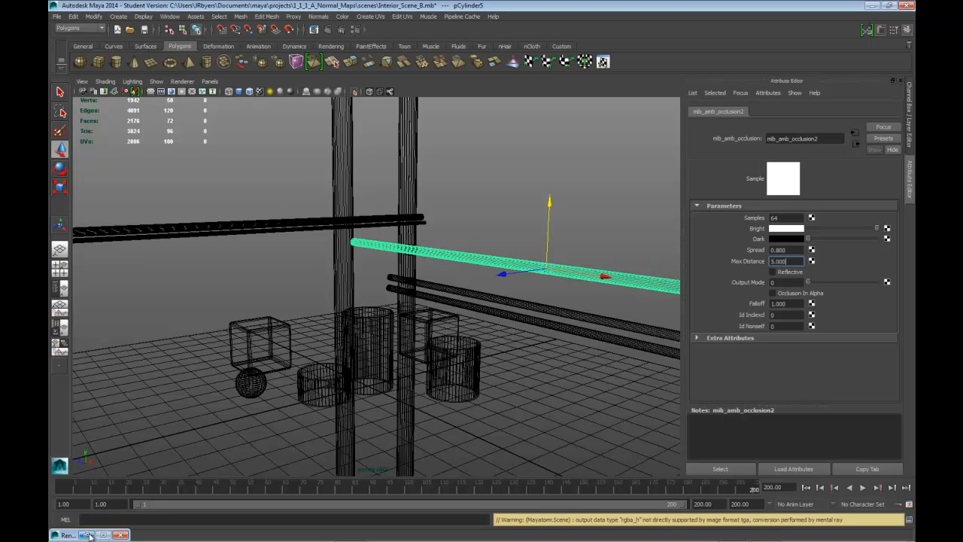
pyautogui.click(85, 536)
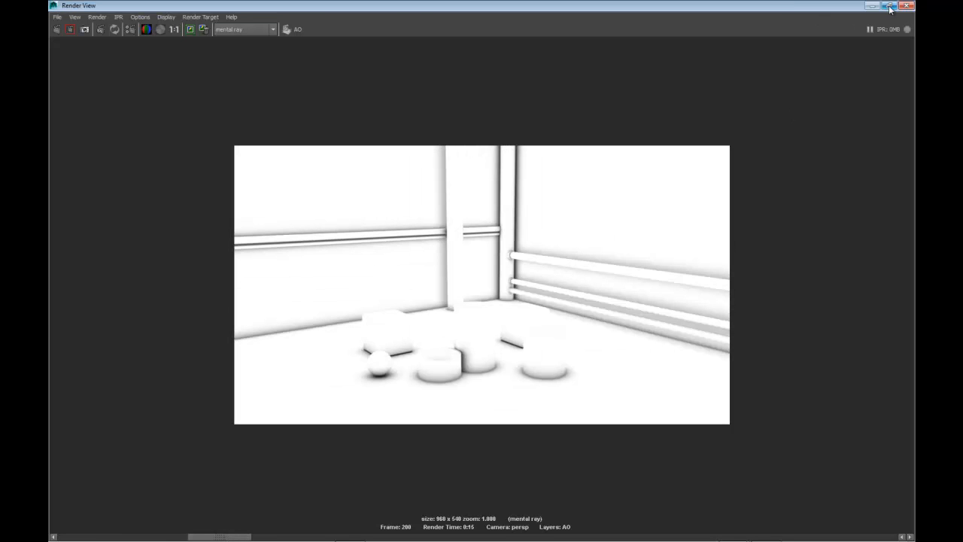
# Close the Render View after the brighter AO render finishes
pyautogui.click(891, 6)
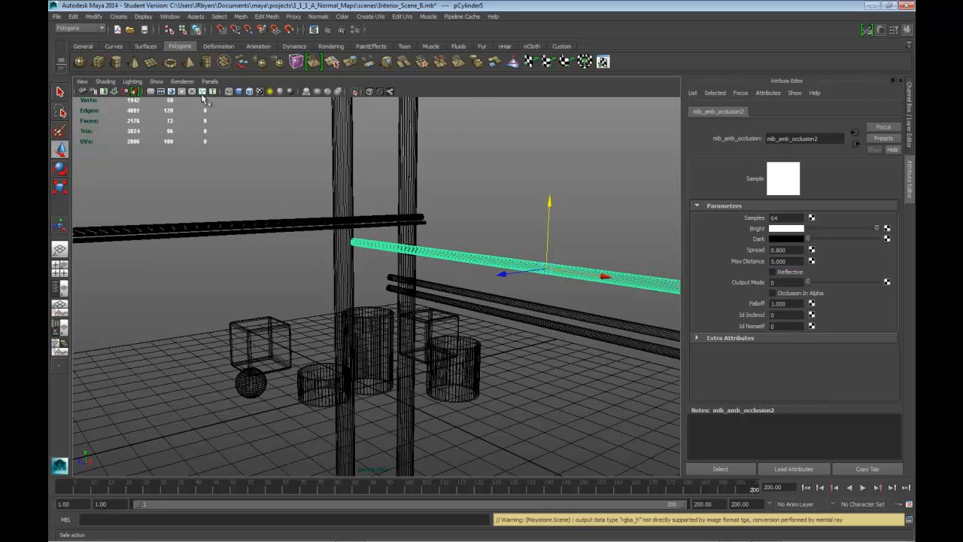
# Switch the viewport to shaded display and set Max Distance to 2.000
pyautogui.click(259, 92)
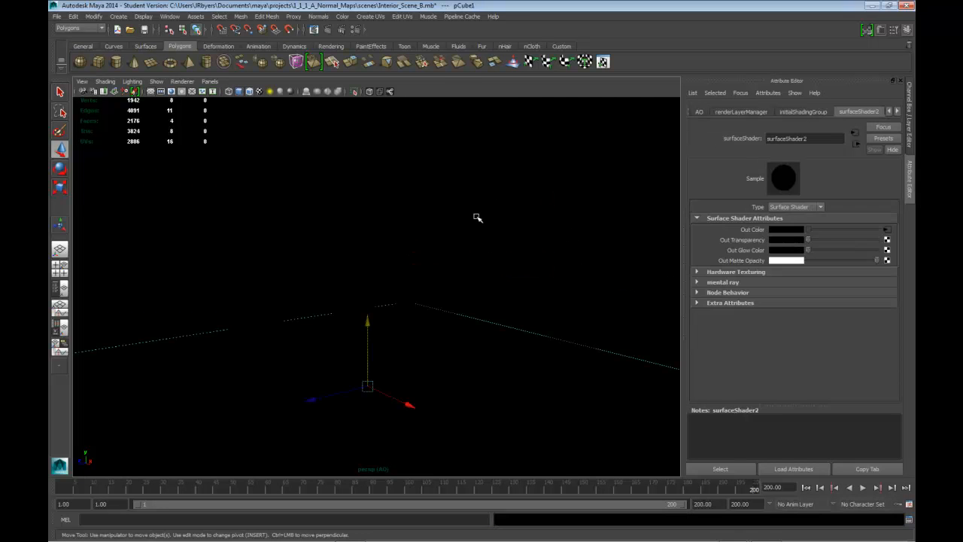
pyautogui.moveTo(831, 184)
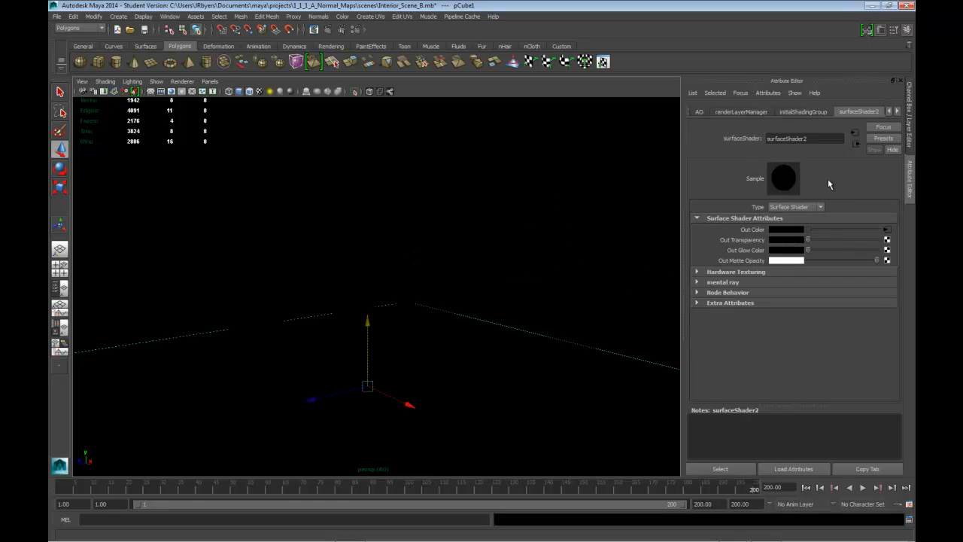
pyautogui.moveTo(894, 238)
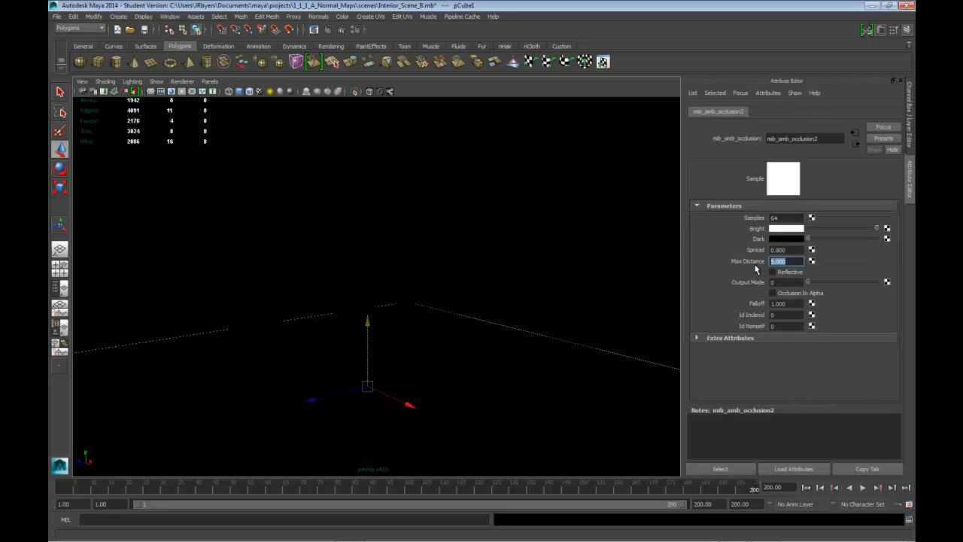
pyautogui.write('2.000')
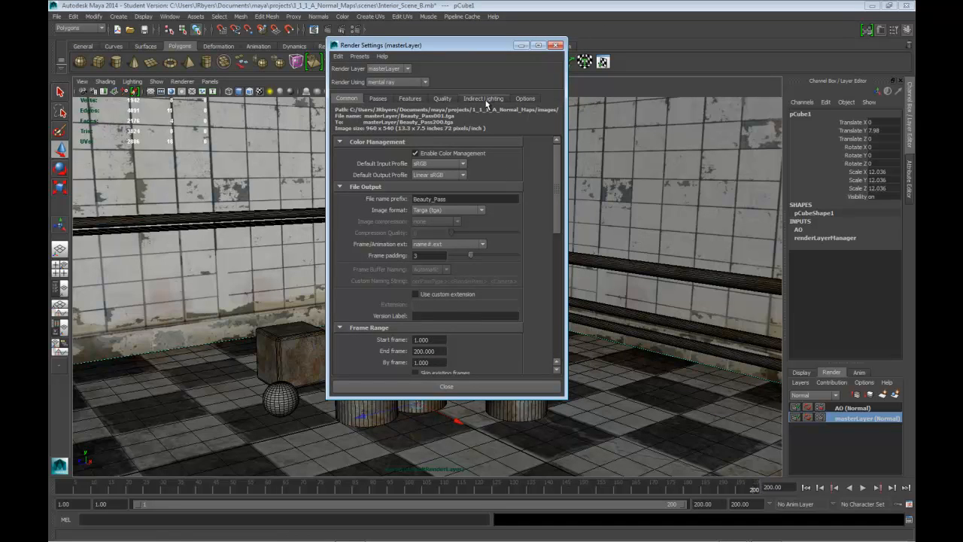
# Give the master layer max sample level 2 and a Mitchell filter, then show Common settings
pyautogui.click(483, 98)
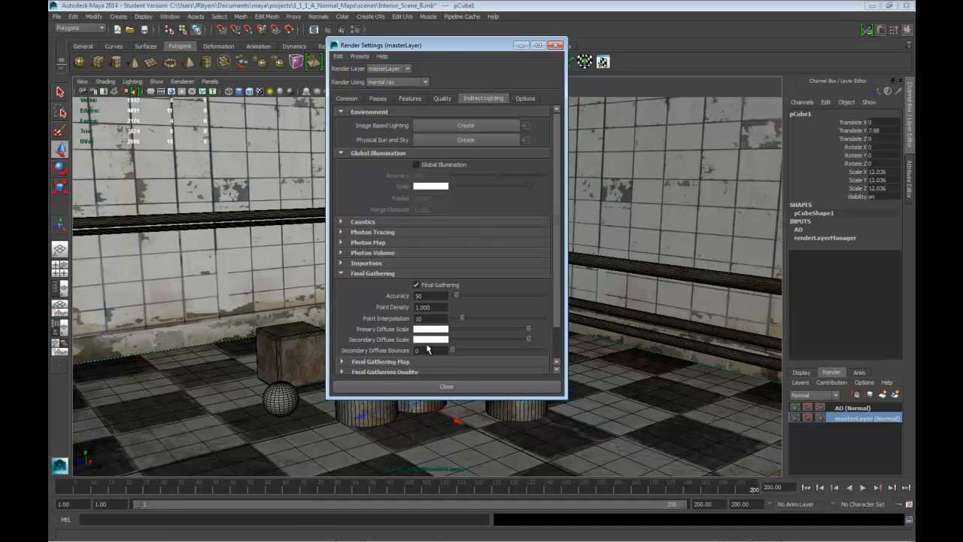
pyautogui.click(443, 97)
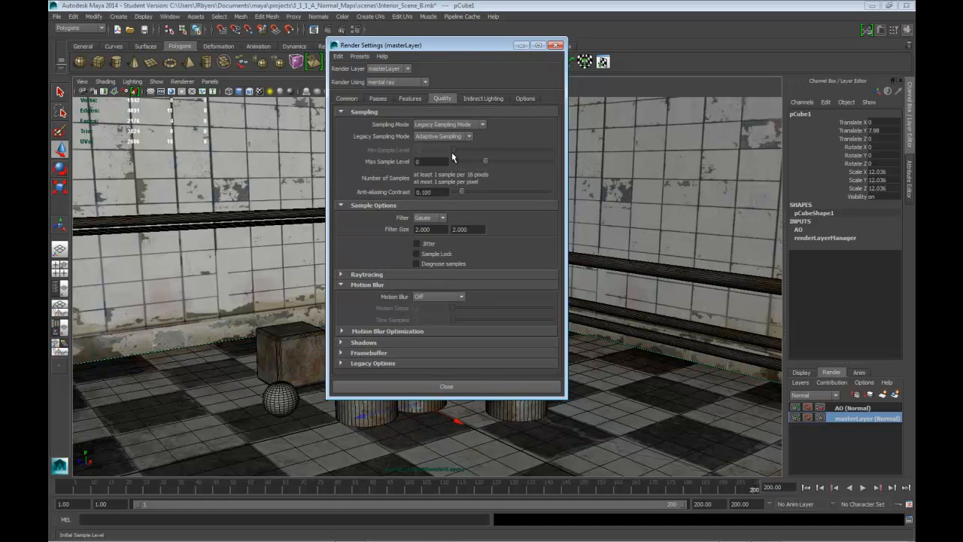
pyautogui.click(431, 161)
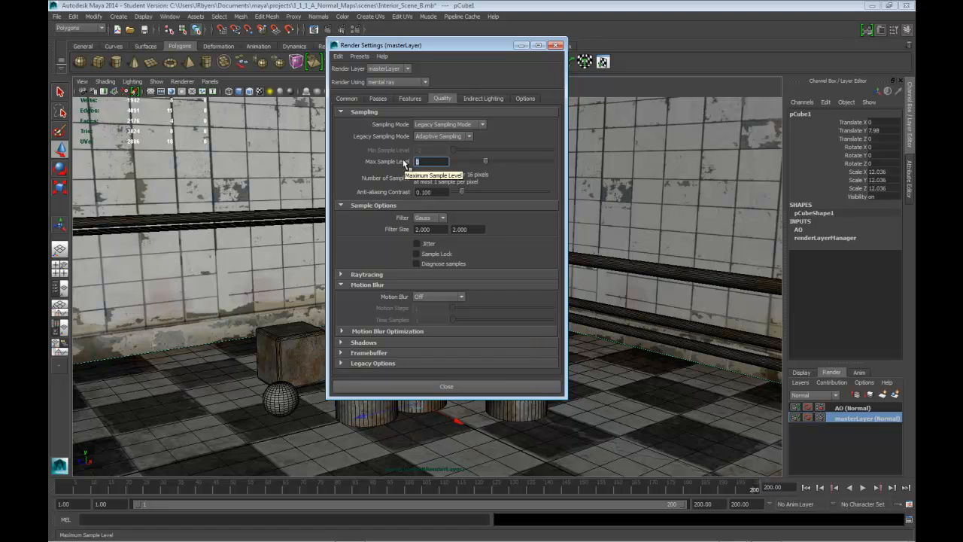
pyautogui.write('2')
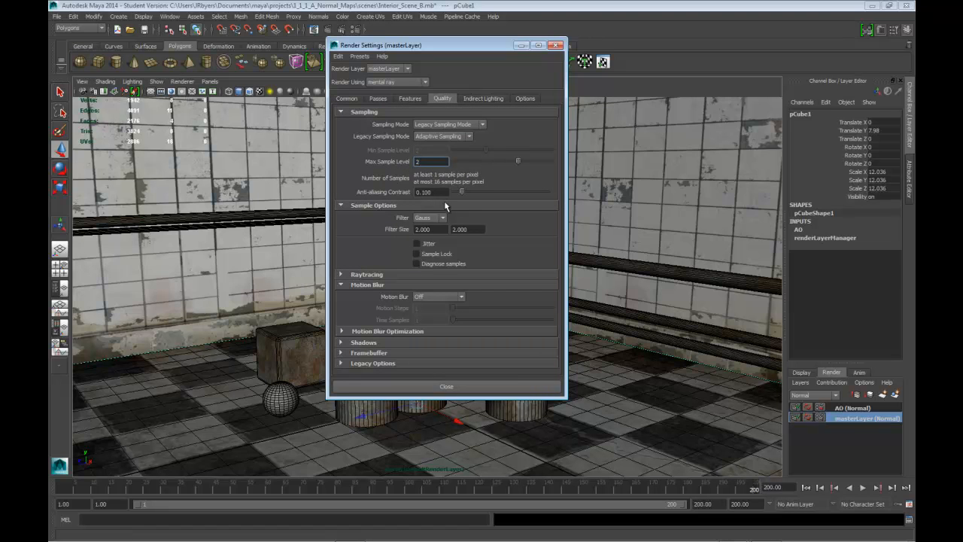
pyautogui.click(443, 218)
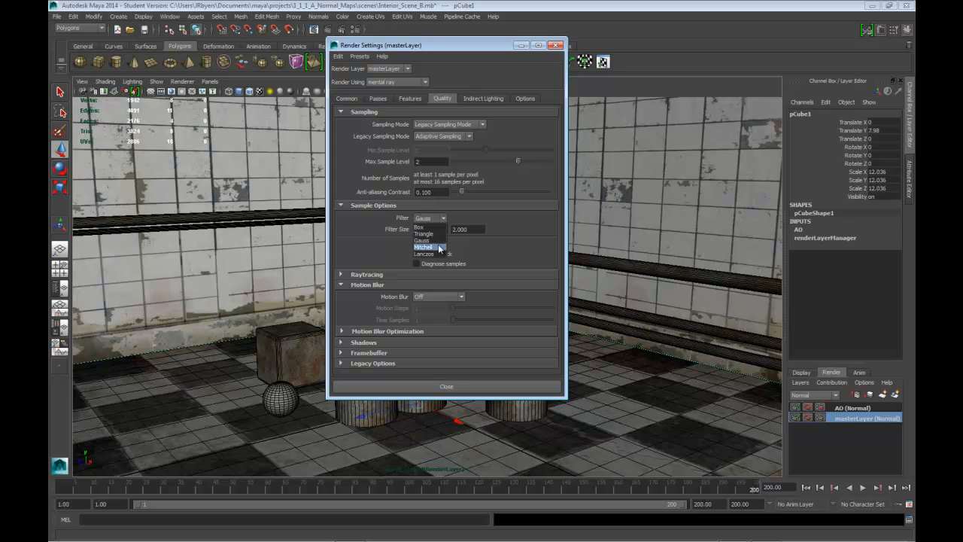
pyautogui.click(425, 246)
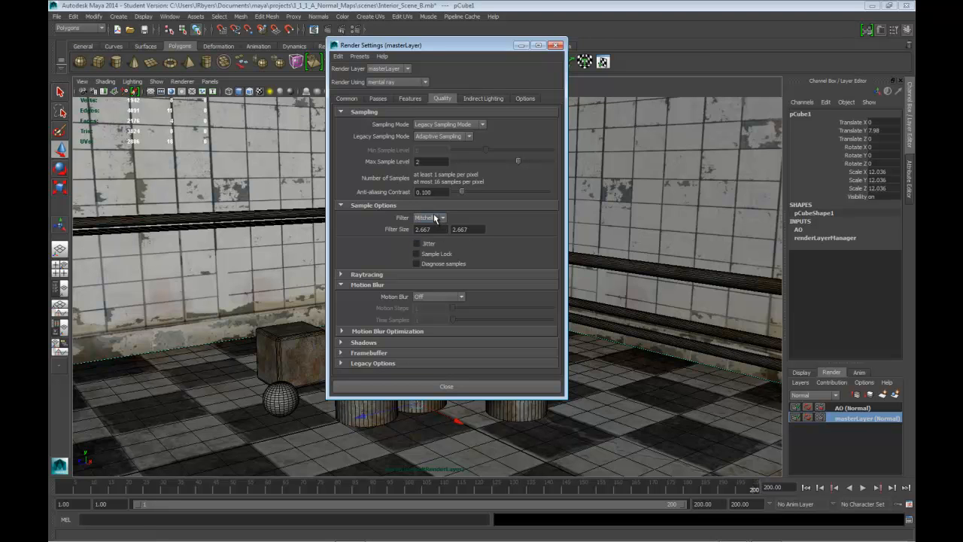
pyautogui.click(430, 161)
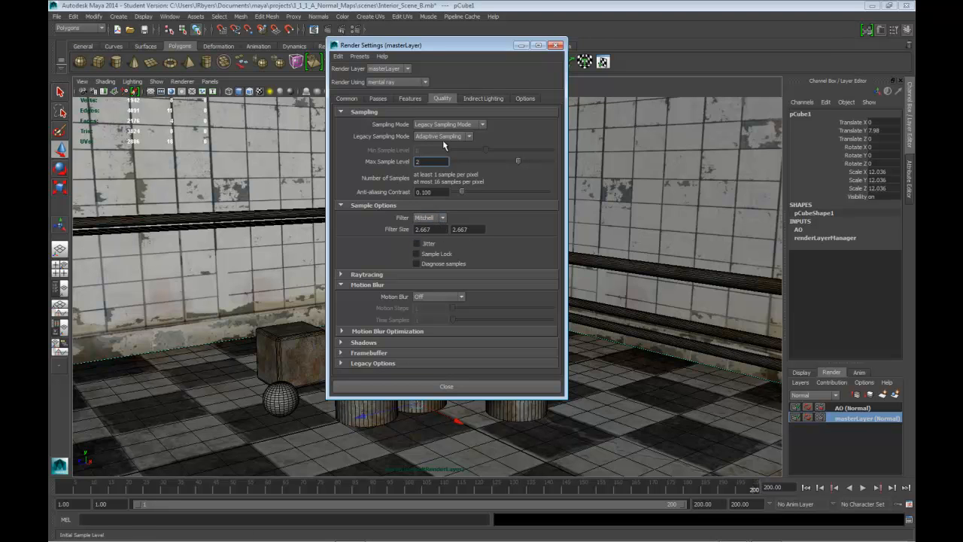
pyautogui.click(347, 98)
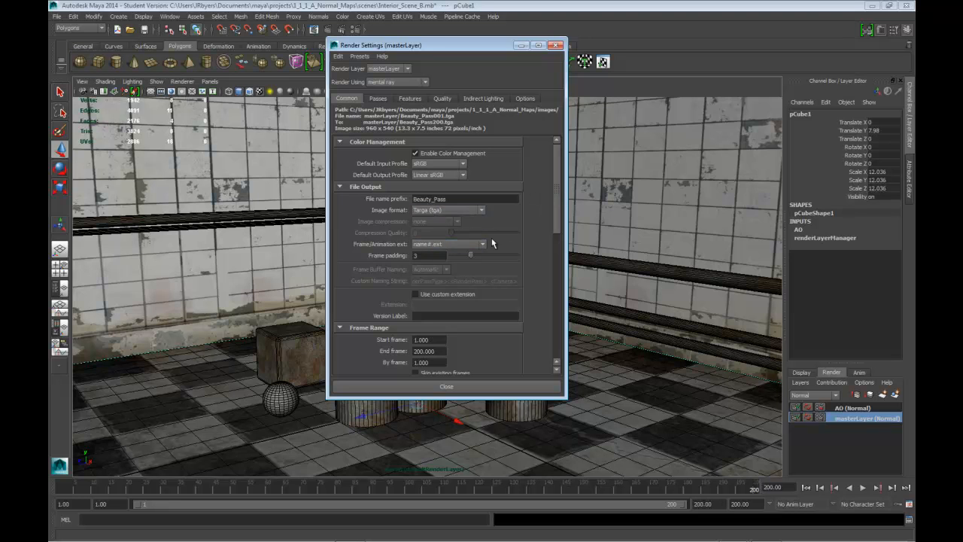
# Choose a different Image Size preset for the master layer and dismiss Render Settings
pyautogui.scroll(-3)
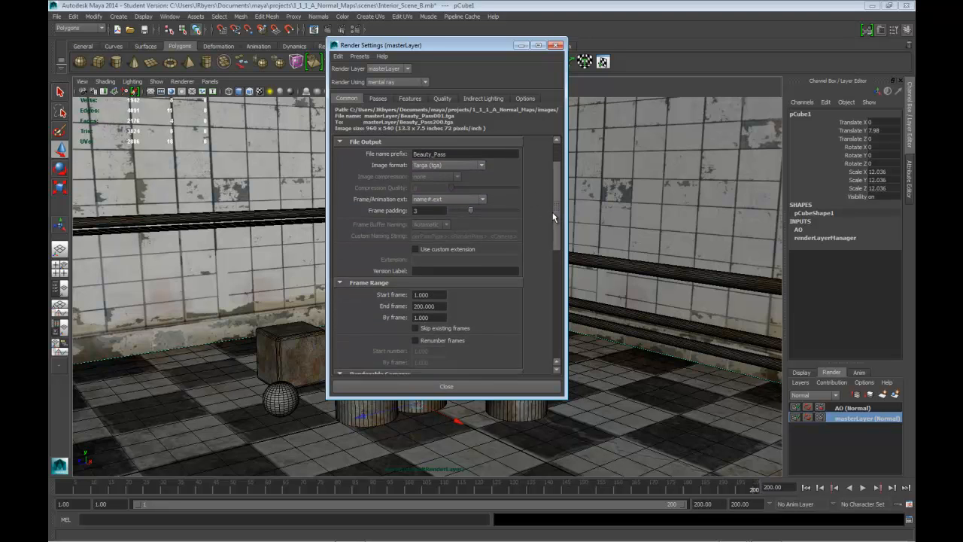
pyautogui.scroll(-3)
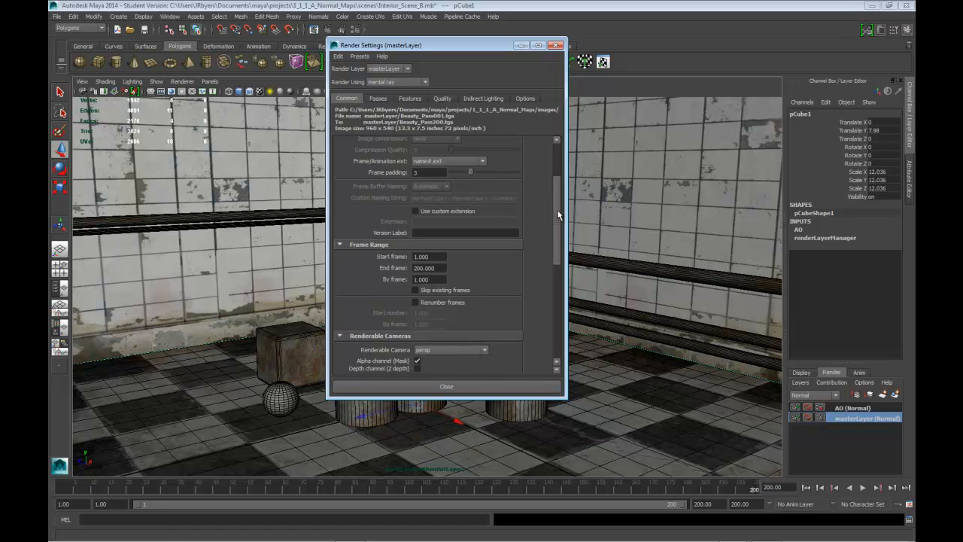
pyautogui.scroll(-3)
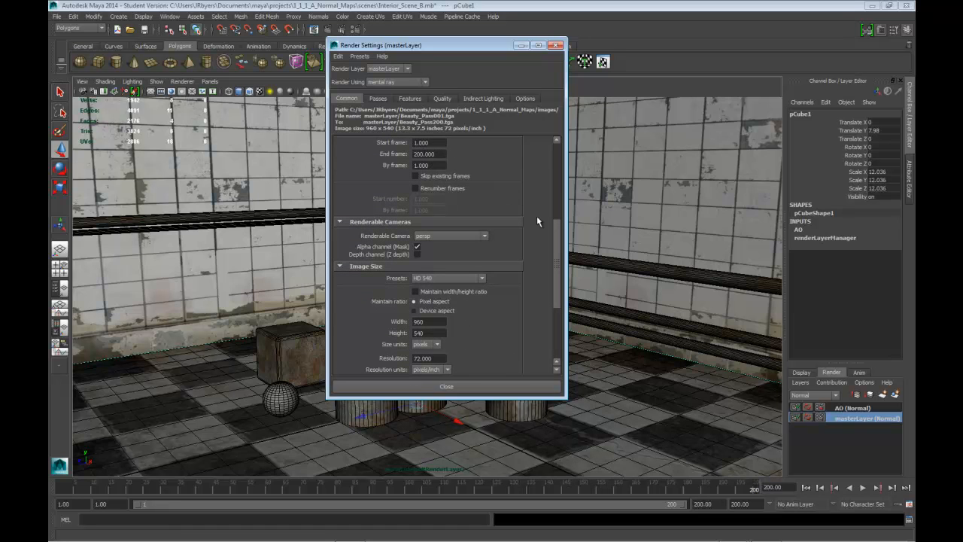
pyautogui.scroll(-3)
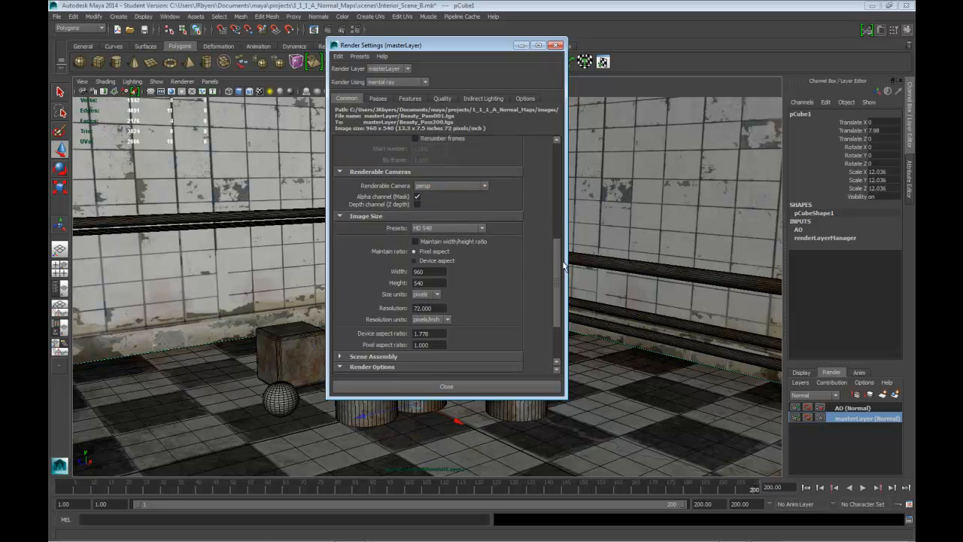
pyautogui.moveTo(563, 268)
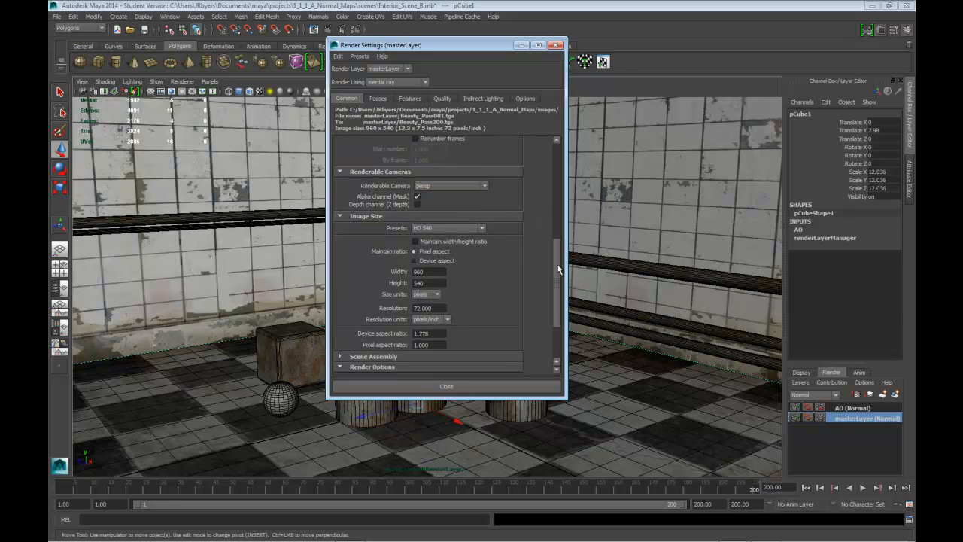
pyautogui.click(481, 179)
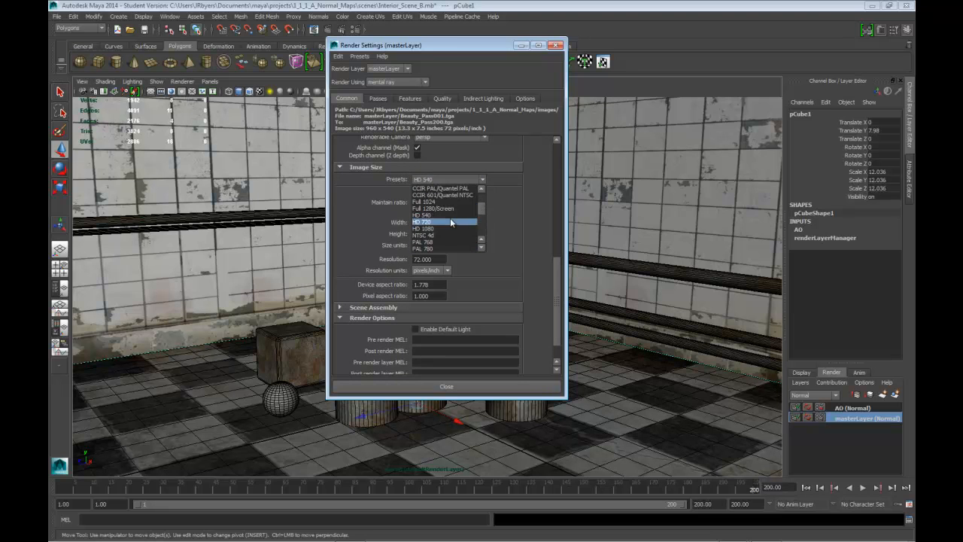
pyautogui.click(422, 222)
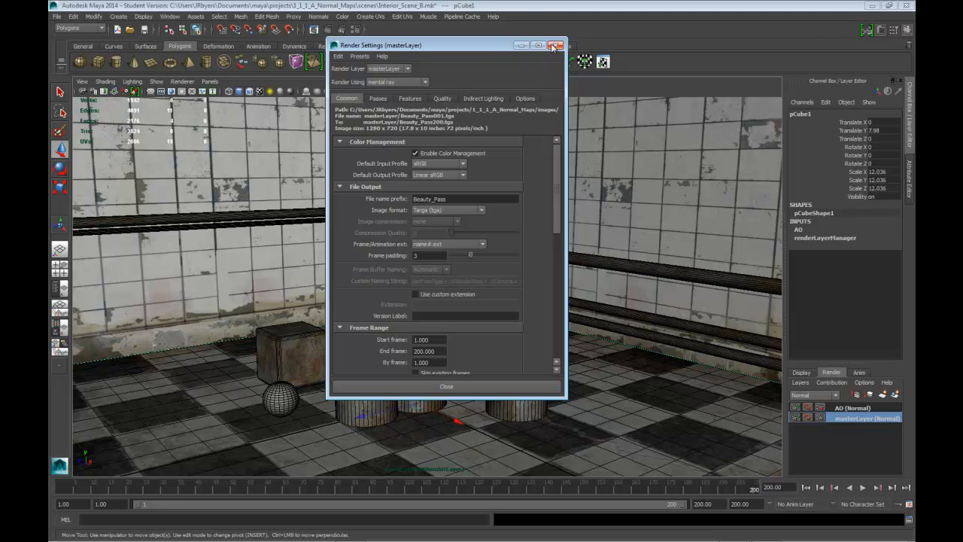
pyautogui.click(557, 45)
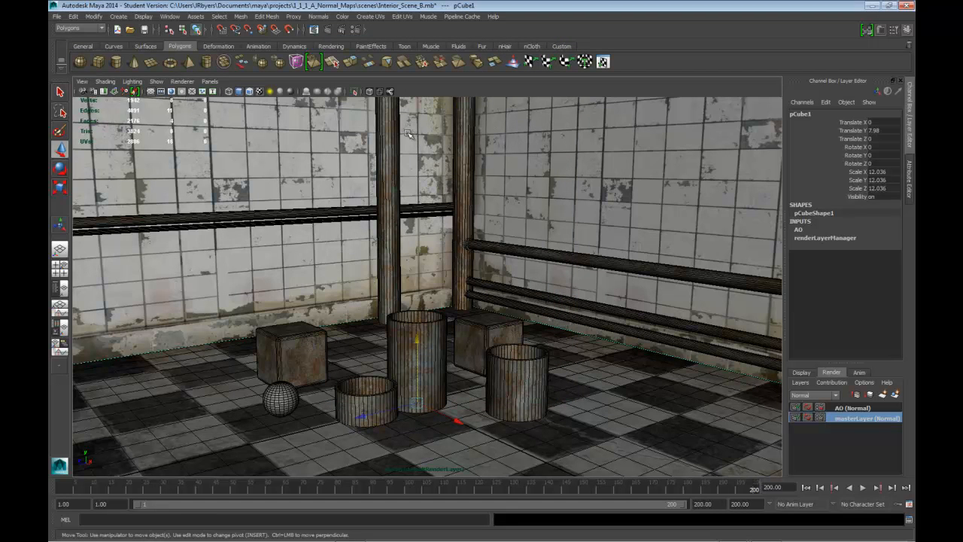
pyautogui.moveTo(534, 171)
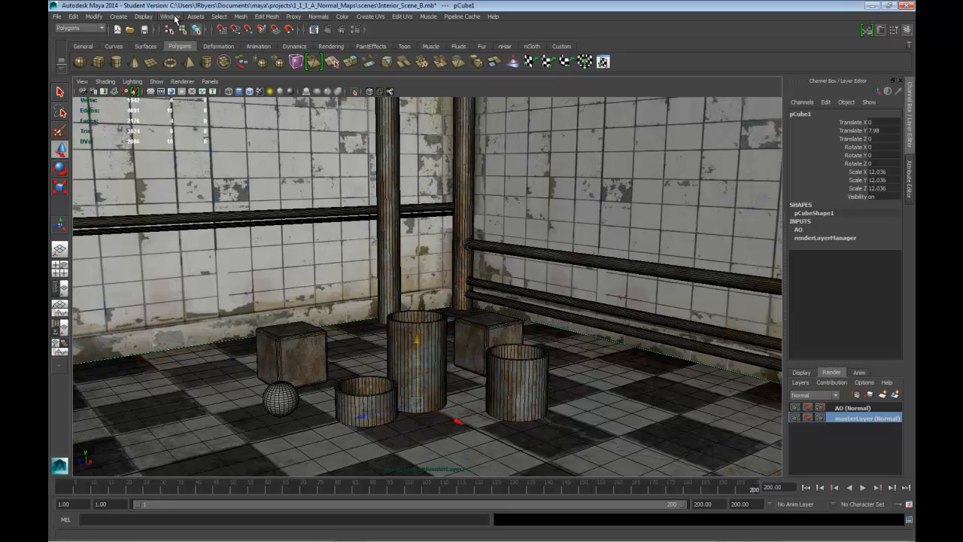
# Switch the menu set to Rendering and bring up Render > Batch Render options
pyautogui.click(169, 16)
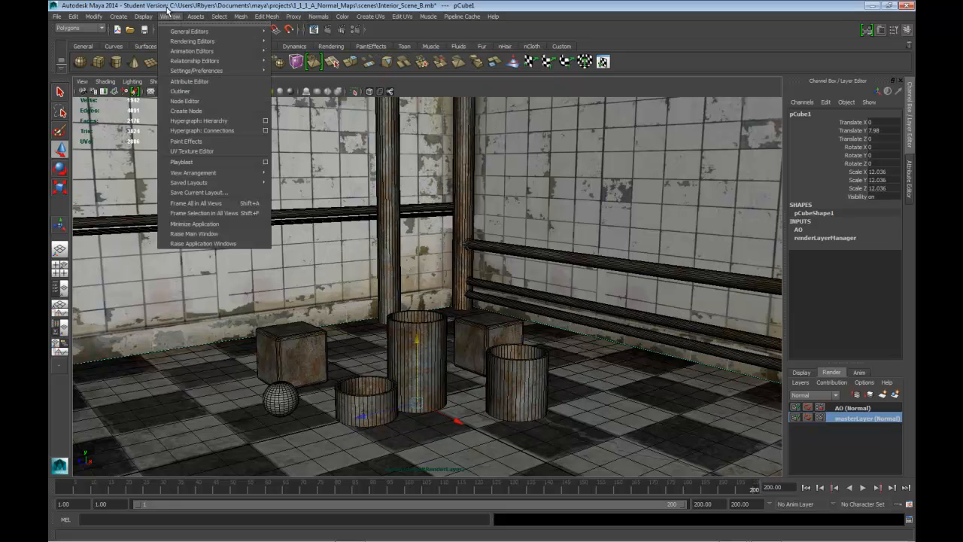
pyautogui.click(73, 17)
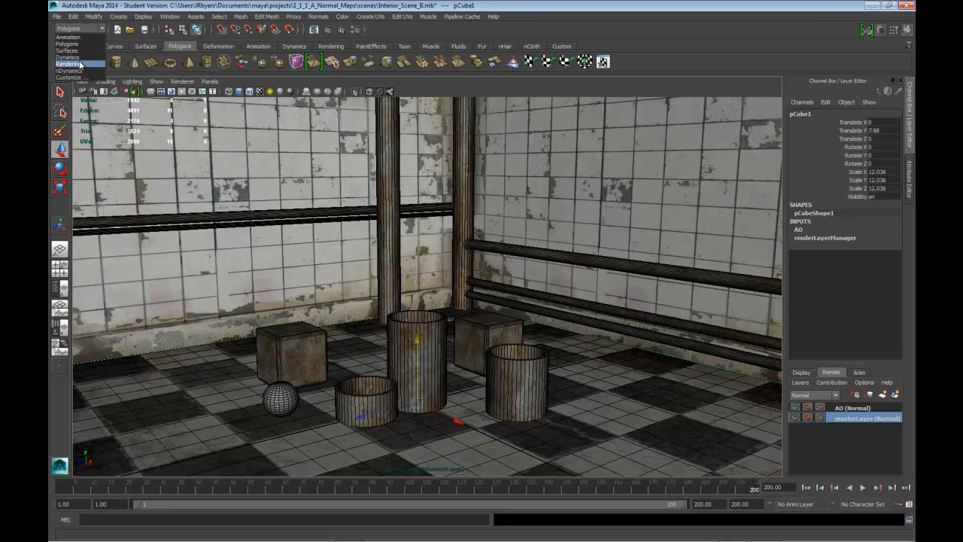
pyautogui.click(67, 64)
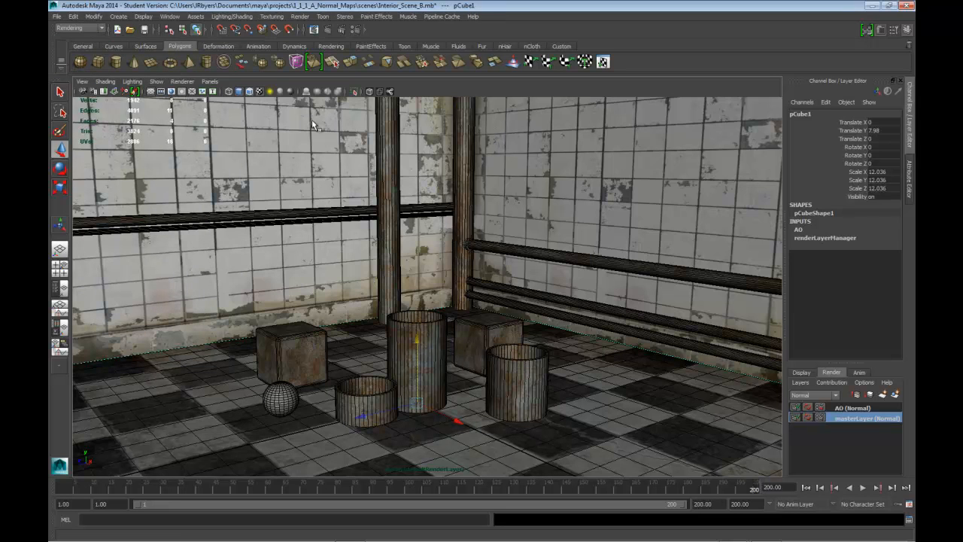
pyautogui.click(299, 17)
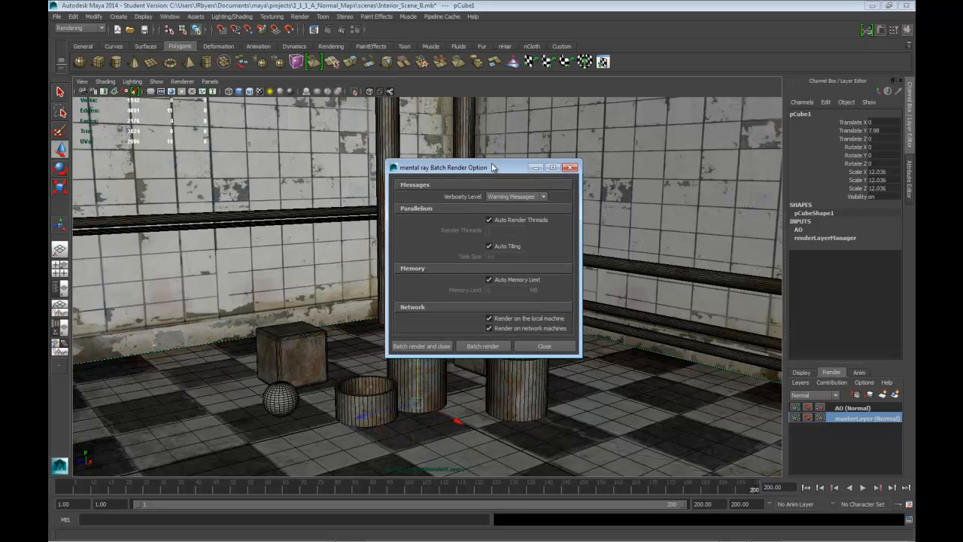
# Turn off Auto Render Threads so the thread count can be entered manually
pyautogui.click(489, 220)
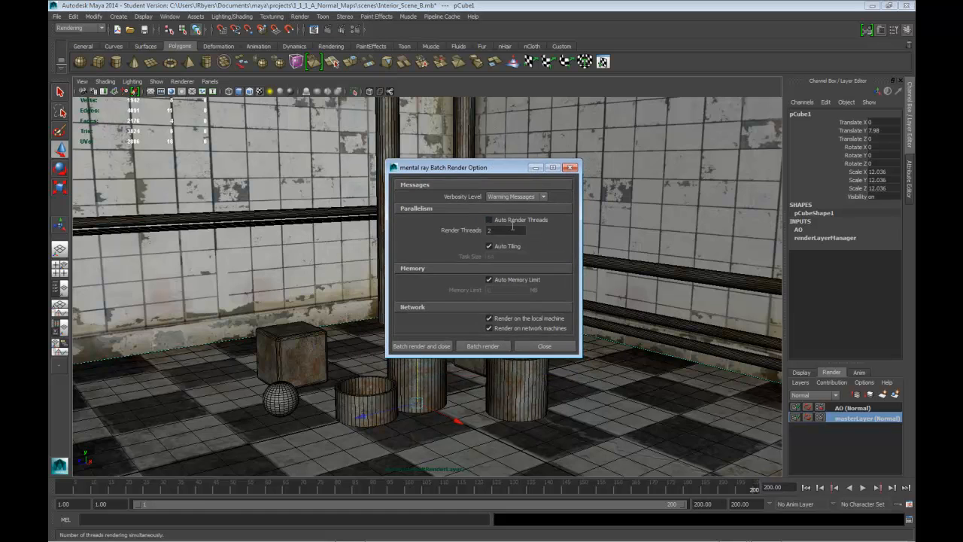
pyautogui.tripleClick(505, 230)
pyautogui.write('8')
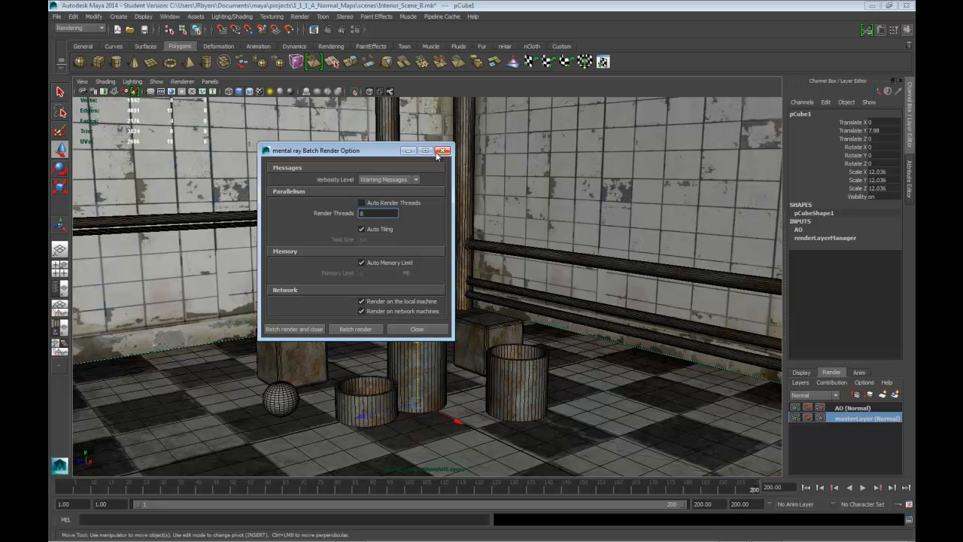
pyautogui.click(443, 151)
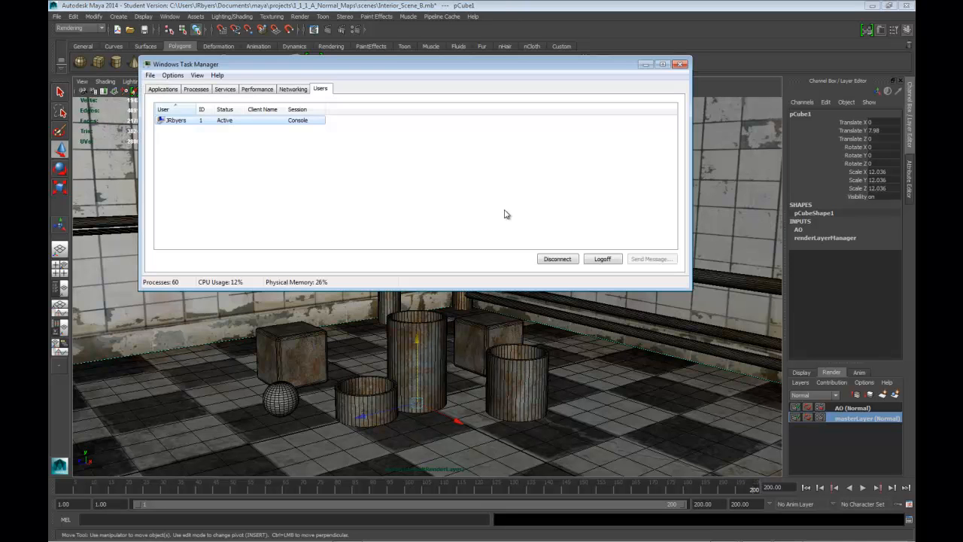
# Show the Performance view to count the CPU usage history graphs
pyautogui.click(257, 89)
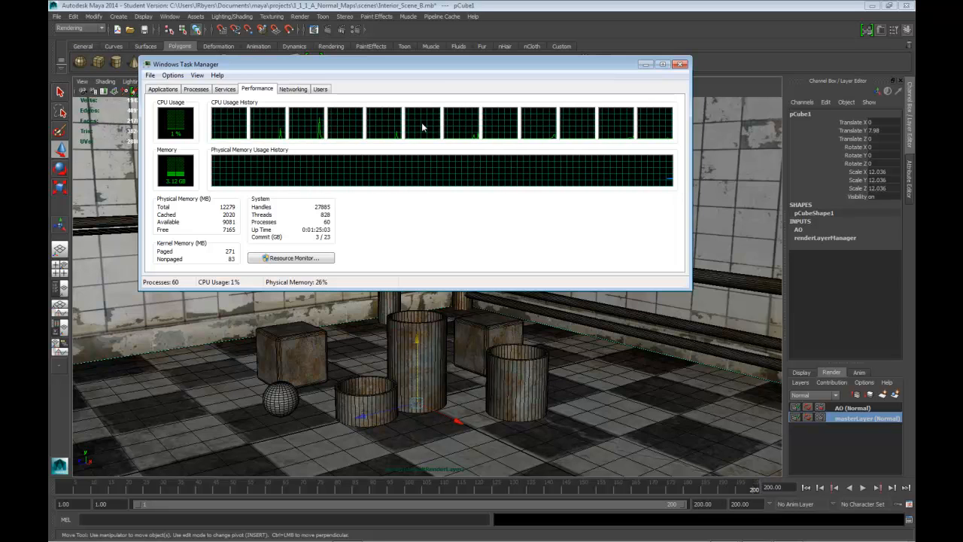
pyautogui.moveTo(677, 126)
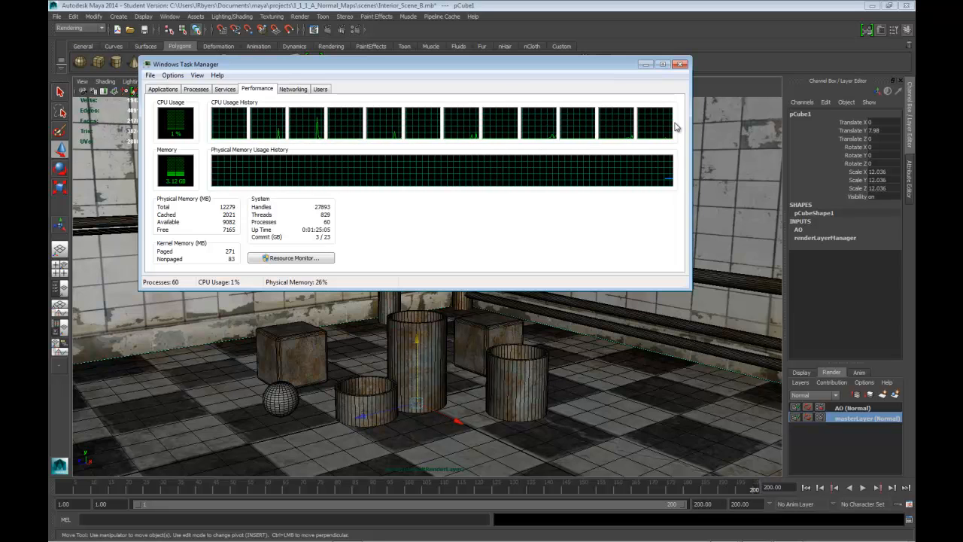
pyautogui.moveTo(444, 122)
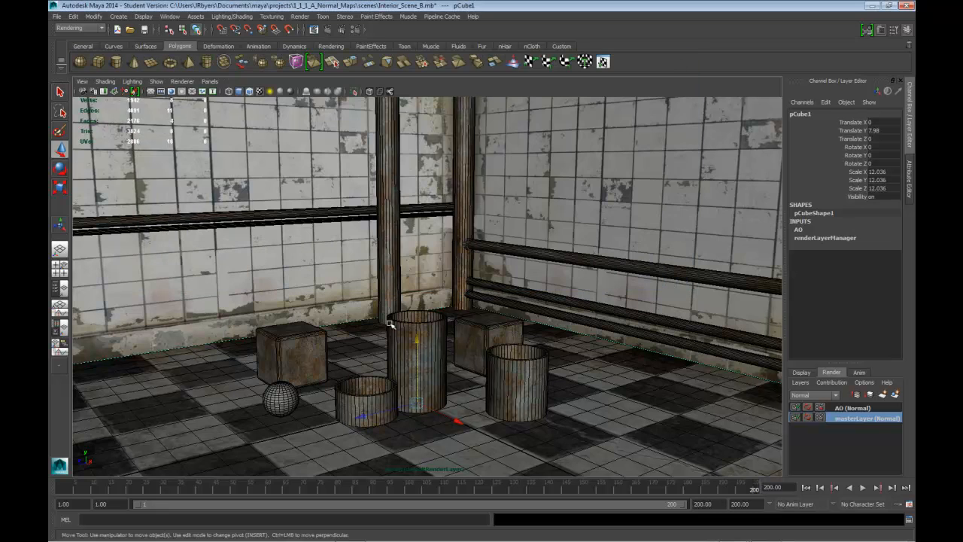
pyautogui.moveTo(436, 98)
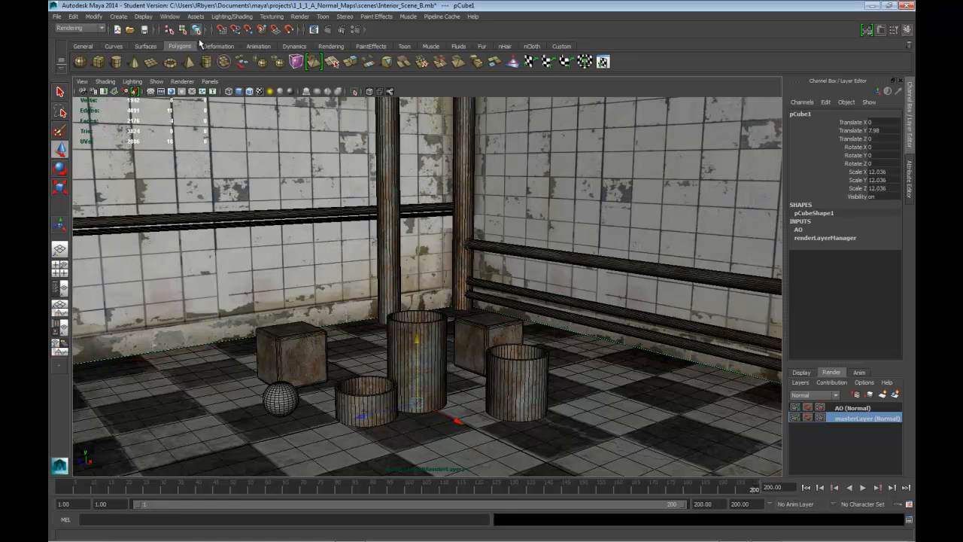
# Enter 12 as the Render Threads value in the mental ray batch render options
pyautogui.click(300, 16)
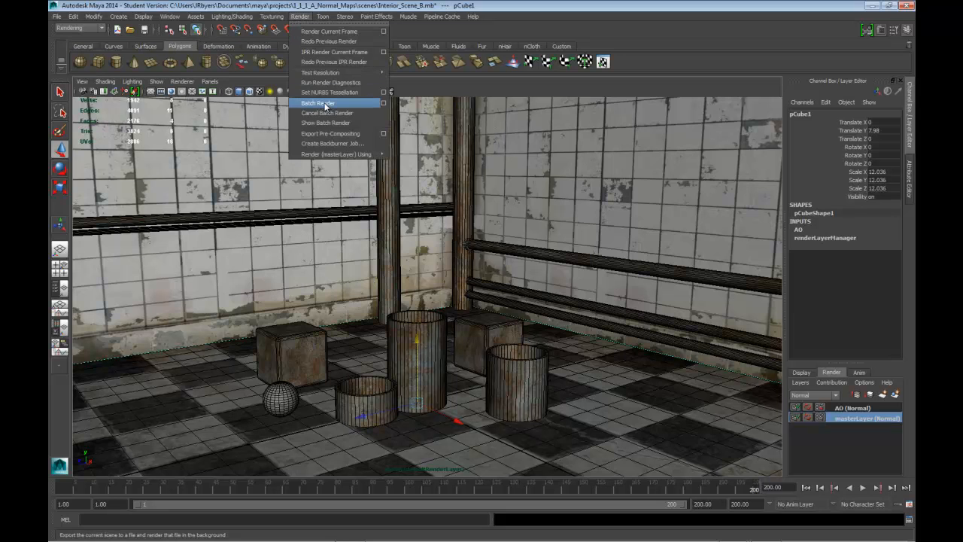
pyautogui.click(382, 102)
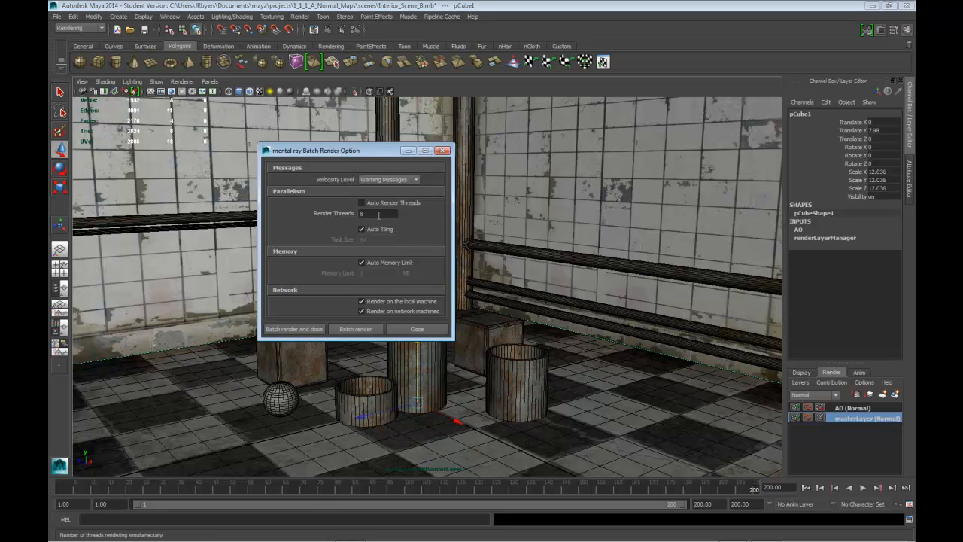
pyautogui.write('12')
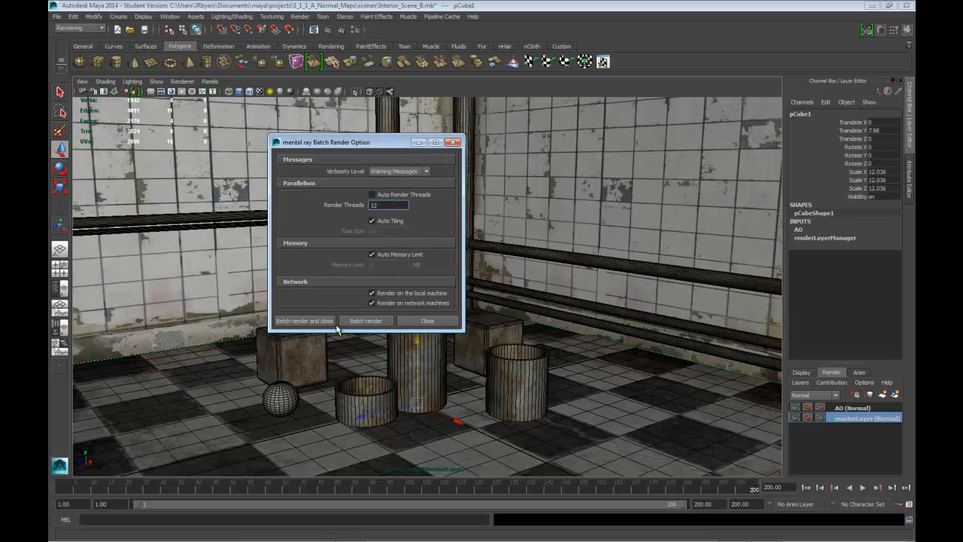
pyautogui.moveTo(365, 142); pyautogui.dragTo(414, 127)
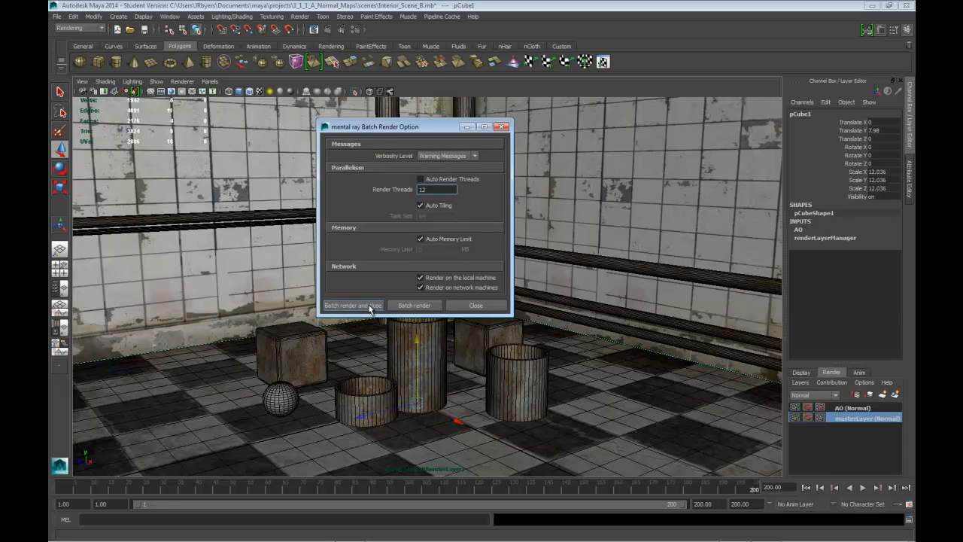
pyautogui.moveTo(379, 315)
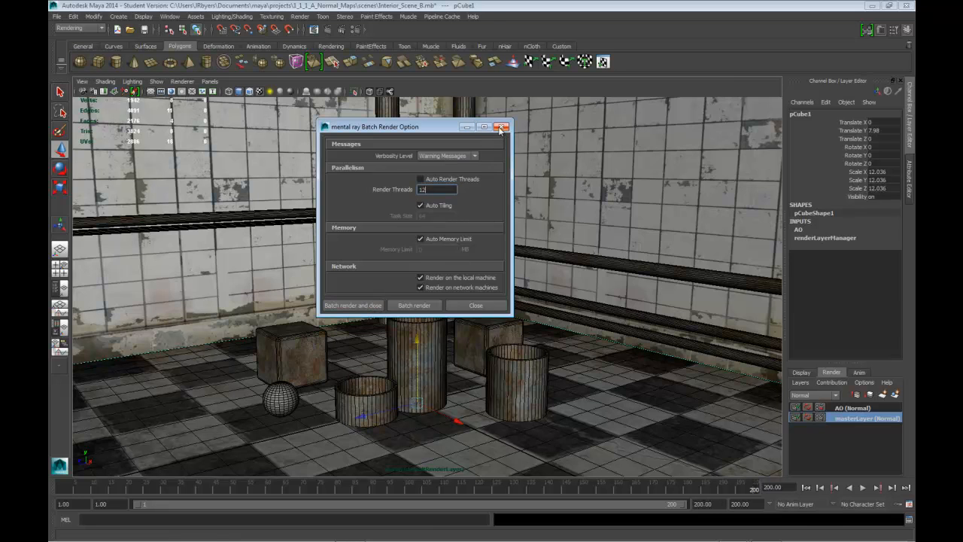
# Close the mental ray Batch Render Options and return to the tiled-room scene
pyautogui.click(503, 127)
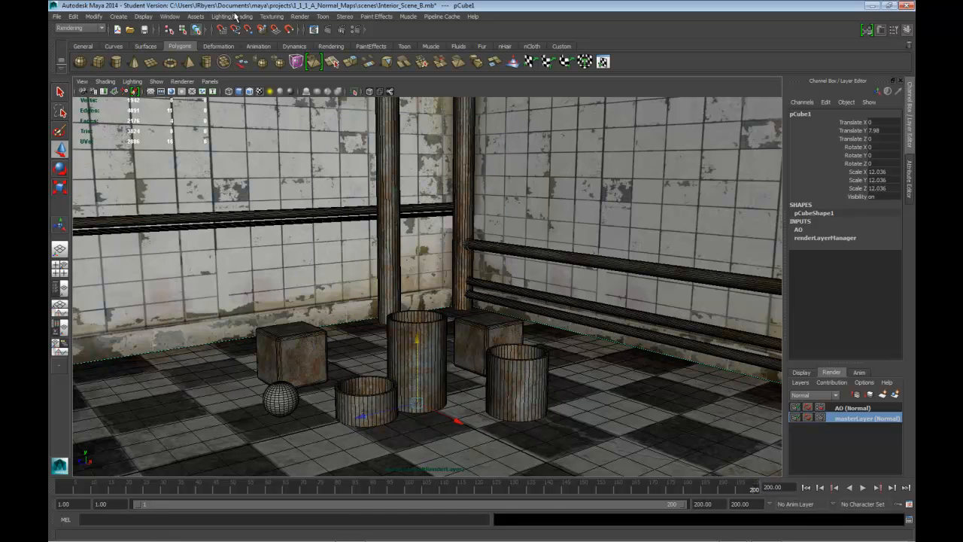
pyautogui.click(301, 17)
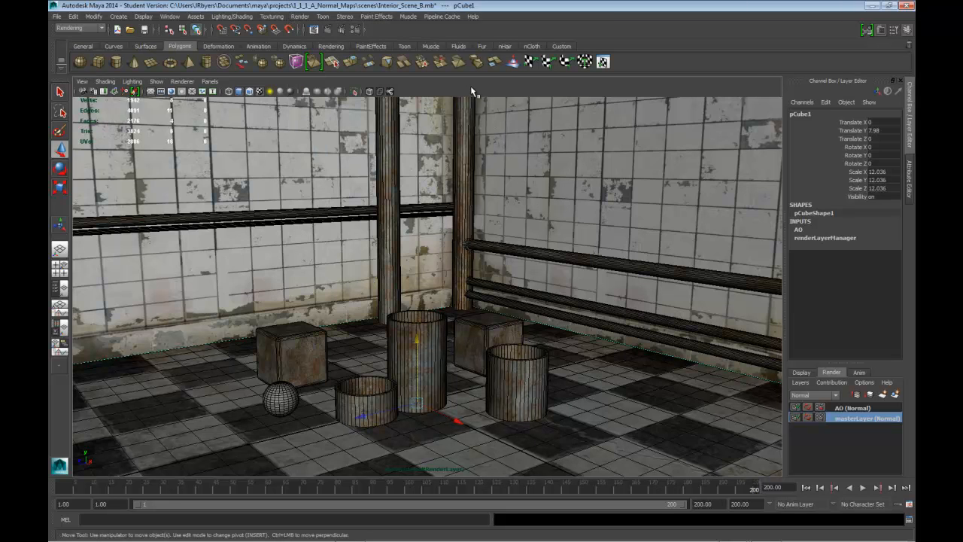
pyautogui.moveTo(609, 325)
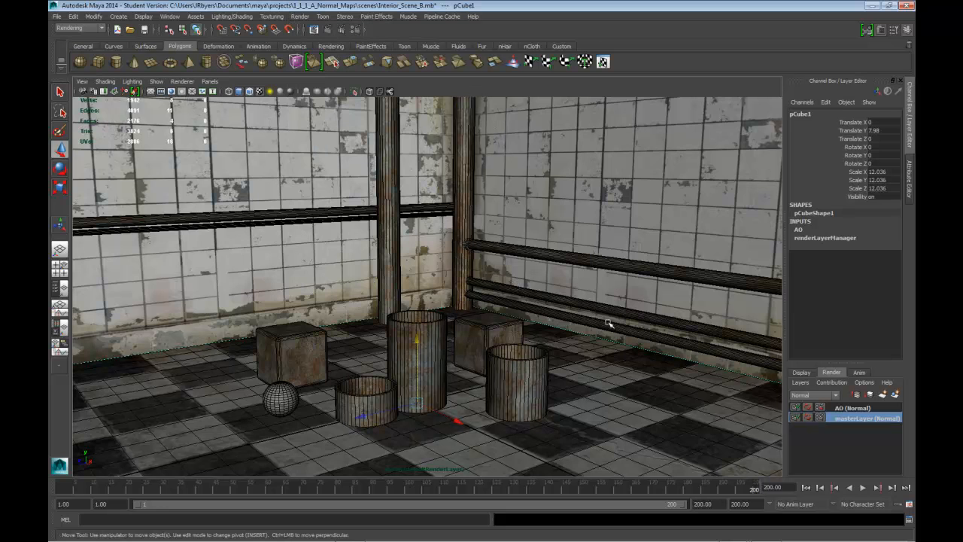